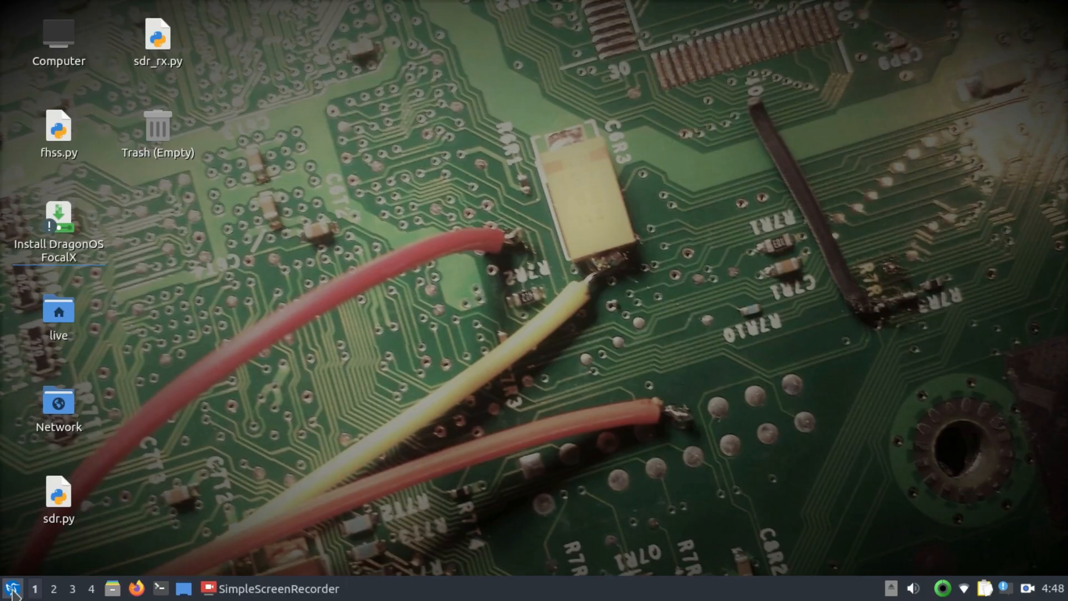
# Launch CubicSDR by searching 'cub' in the LXQt application menu.
pyautogui.click(9, 588)
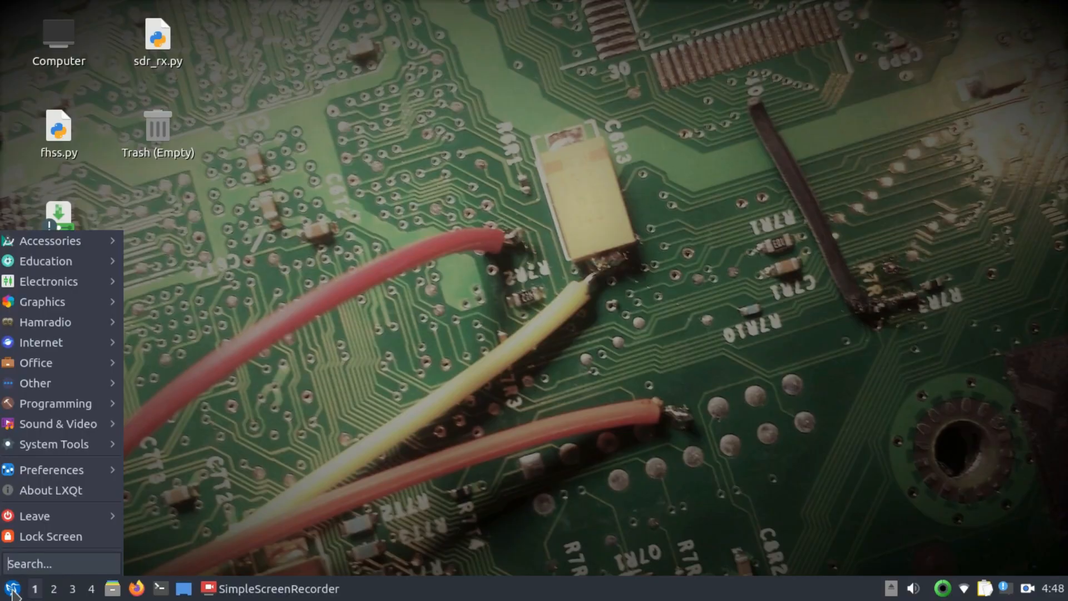
pyautogui.moveTo(37, 569)
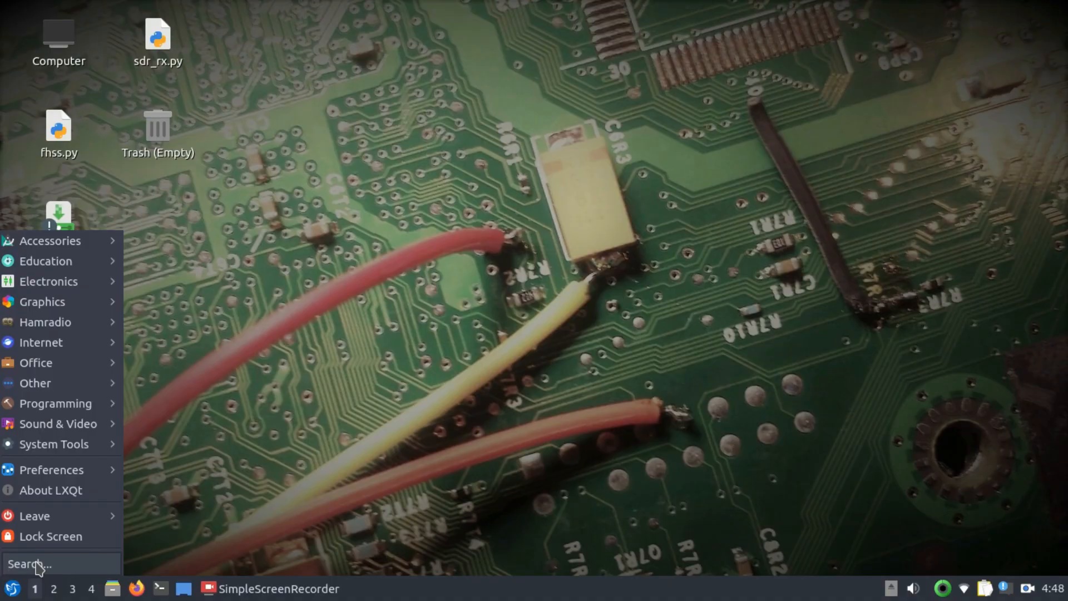
pyautogui.write('cub')
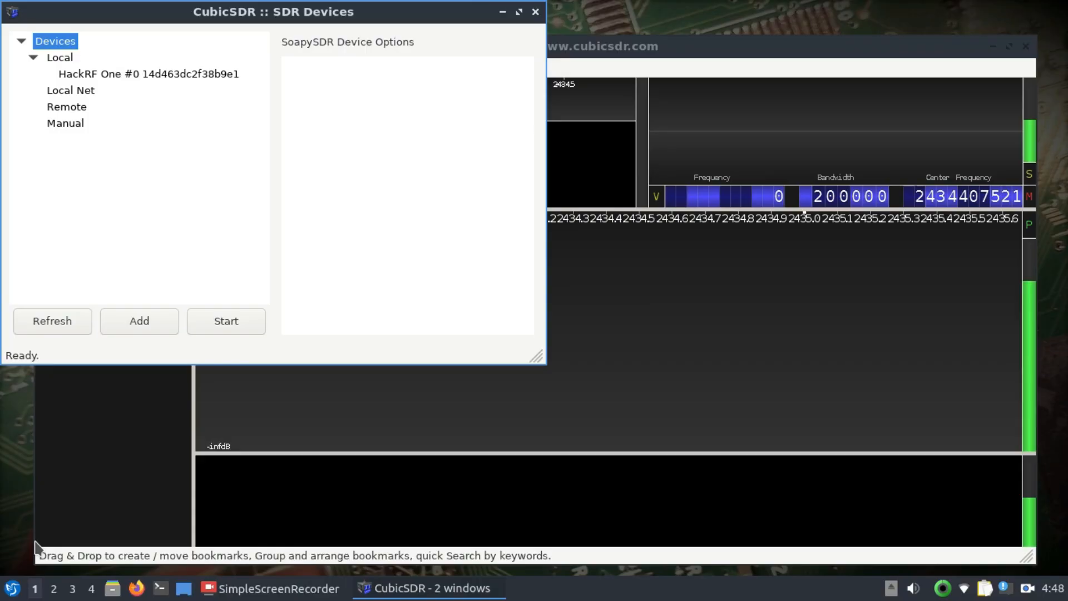
pyautogui.moveTo(77, 267)
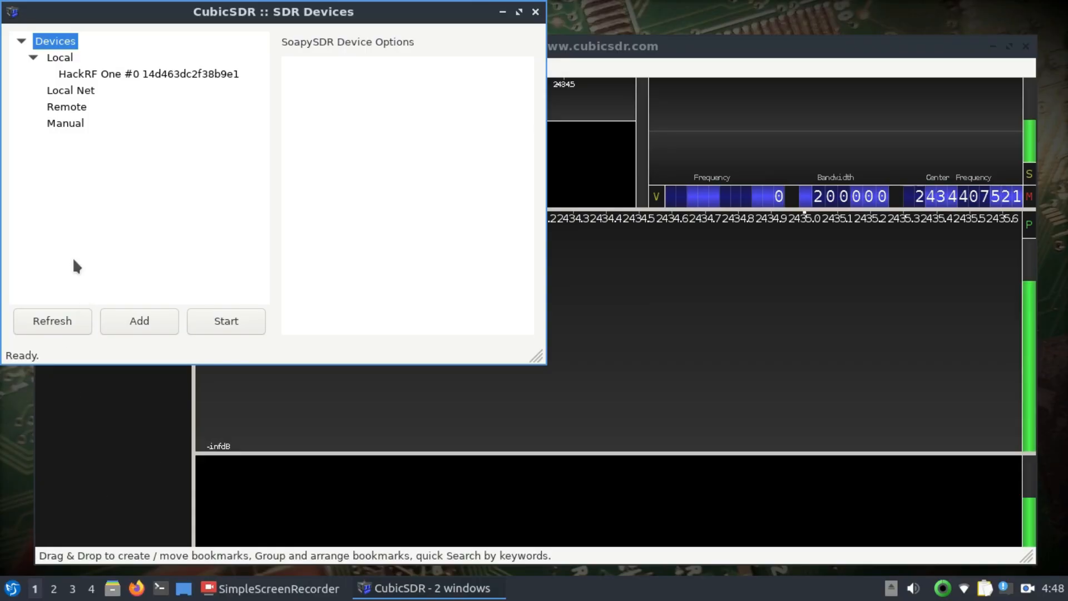
# Select 'HackRF One #0' under Local to show its SoapySDR device options.
pyautogui.click(147, 74)
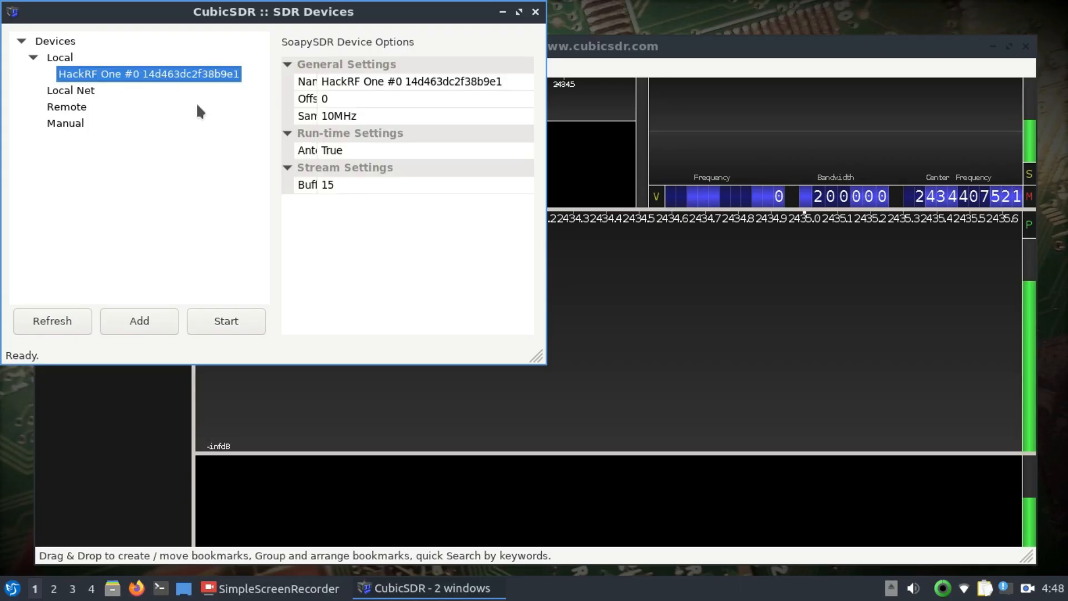
pyautogui.moveTo(307, 230)
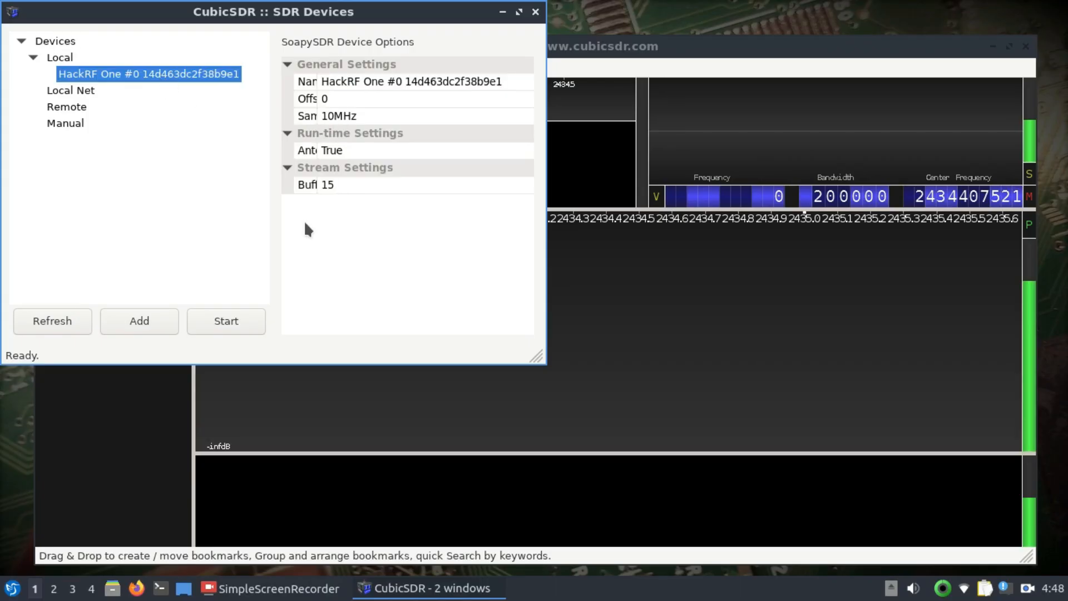
# Start streaming from the HackRF One near 2434 MHz with Automatic Gain enabled.
pyautogui.click(225, 321)
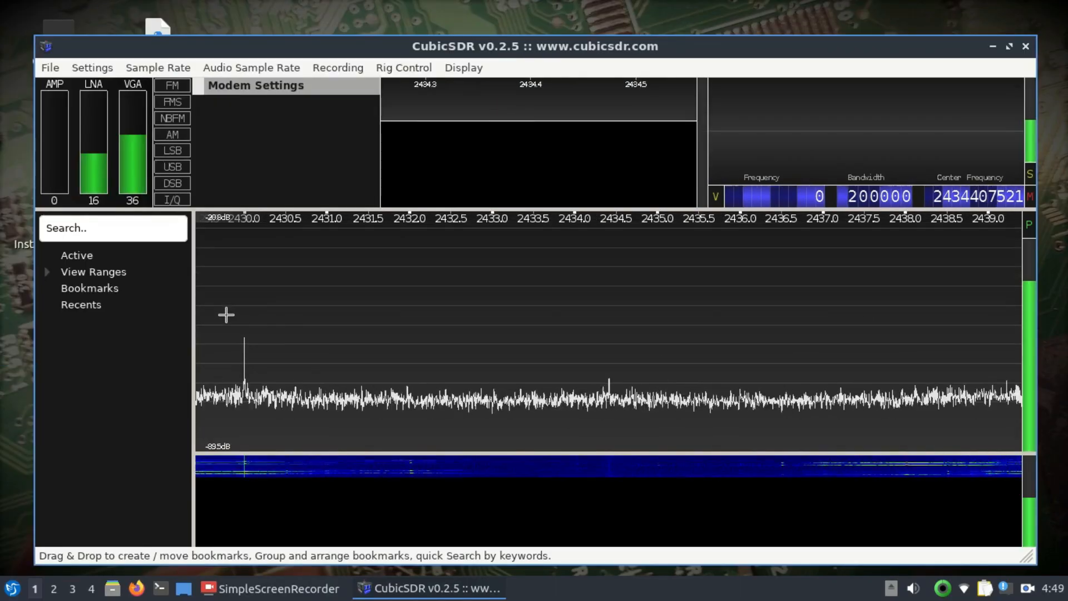
pyautogui.moveTo(443, 286)
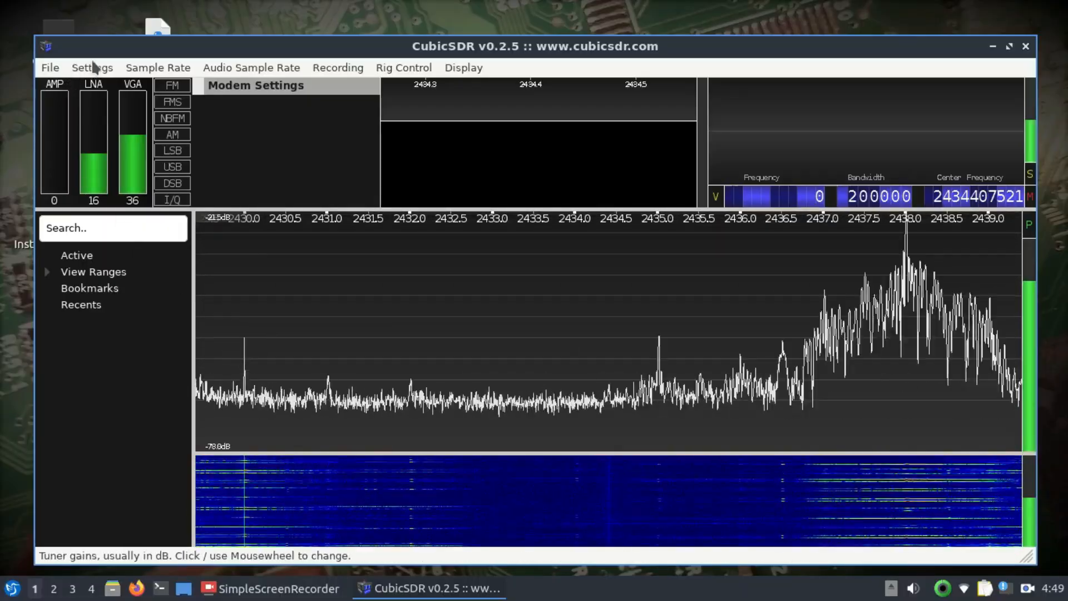
pyautogui.click(92, 67)
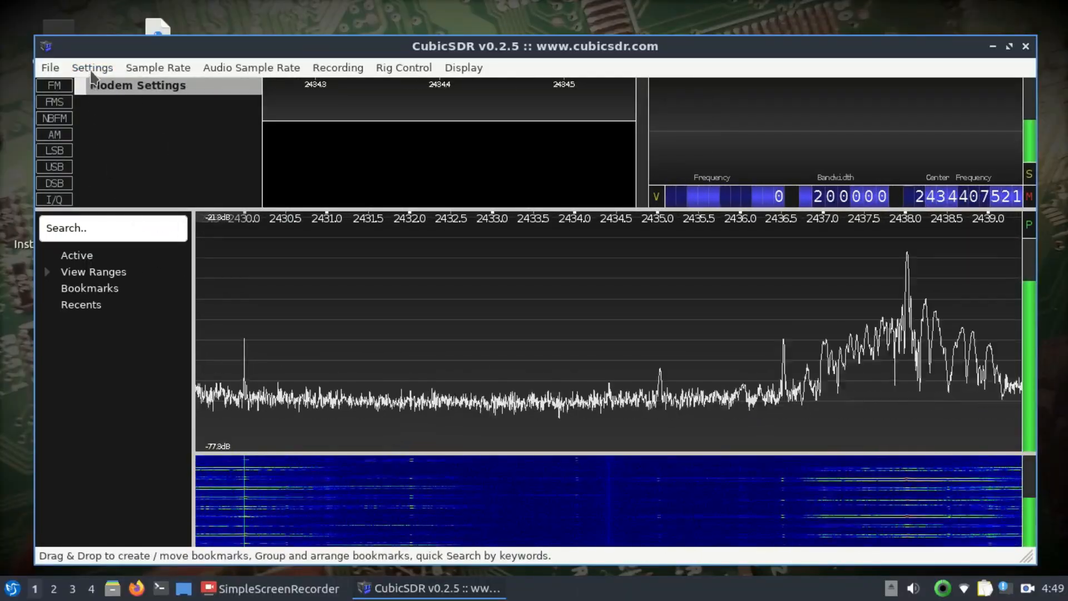
# Disable Automatic Gain, try FMS and NBFM demodulation, and view audio sample rates.
pyautogui.click(92, 67)
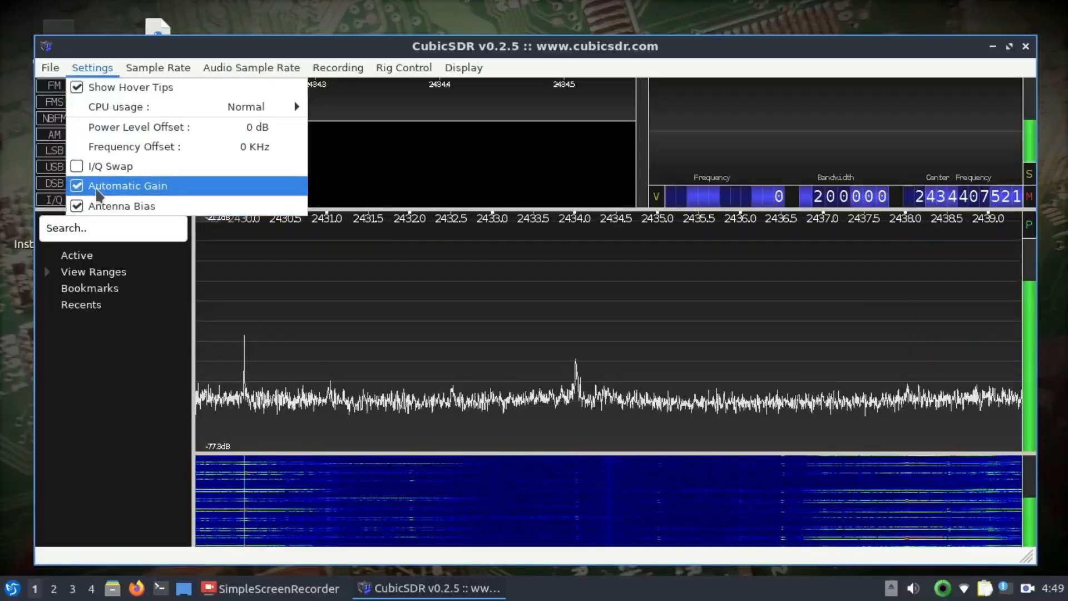
pyautogui.click(127, 185)
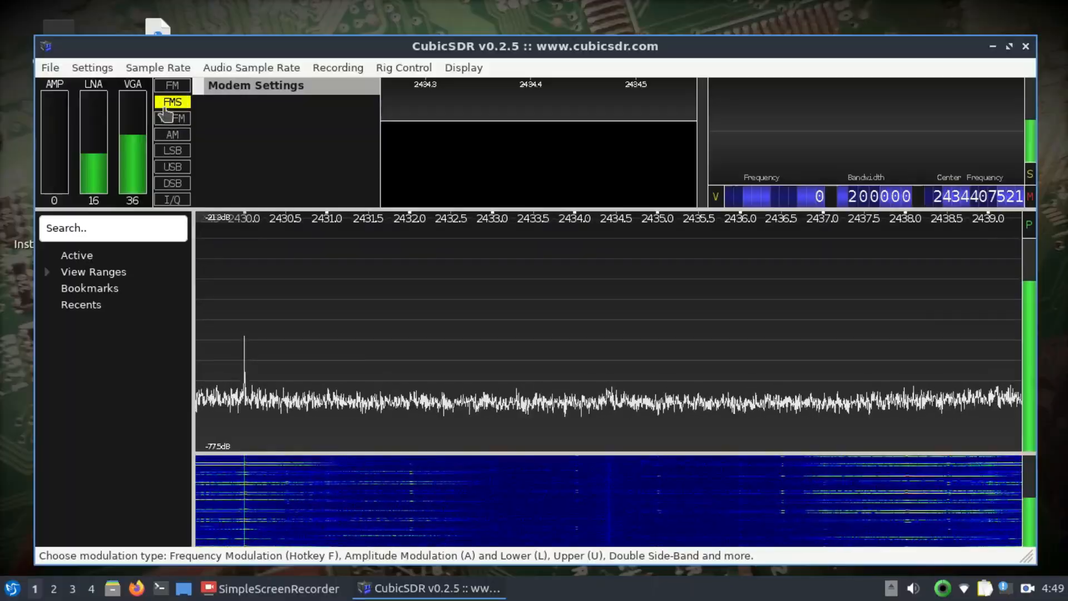
pyautogui.click(172, 117)
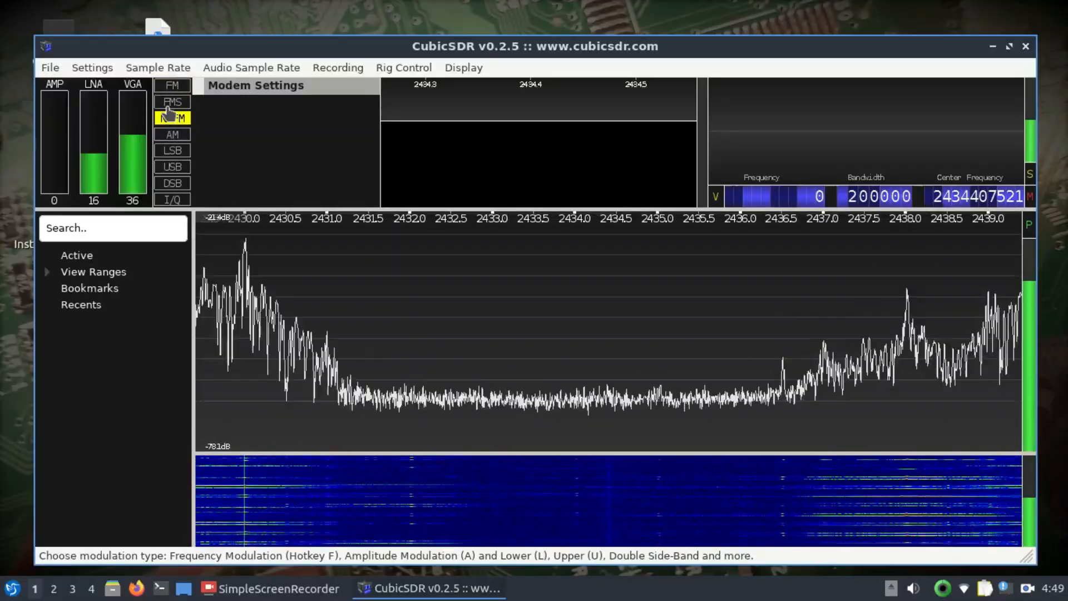
pyautogui.click(173, 133)
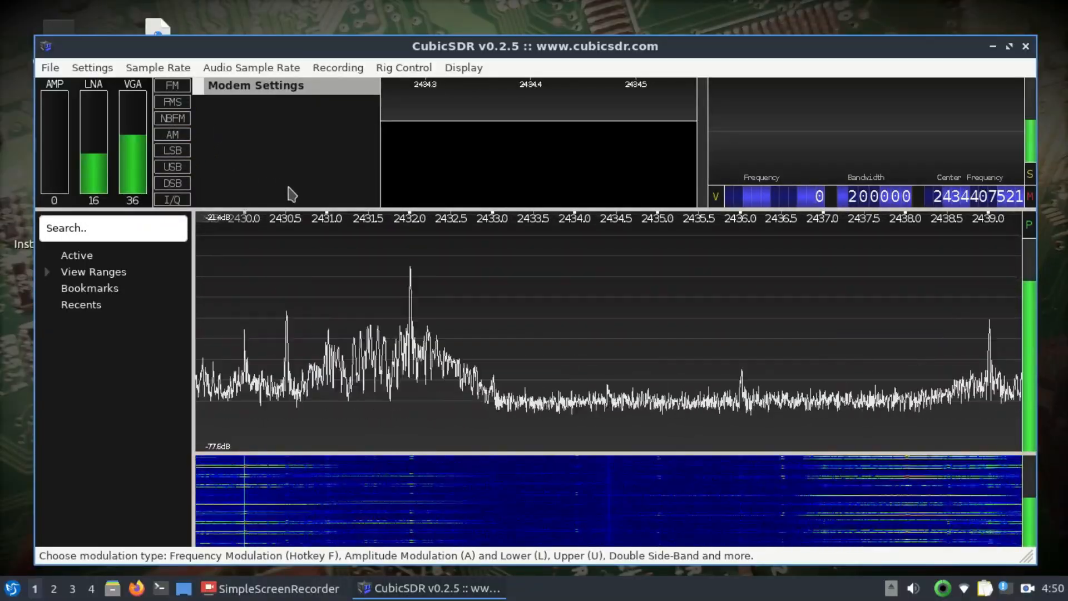
pyautogui.click(251, 67)
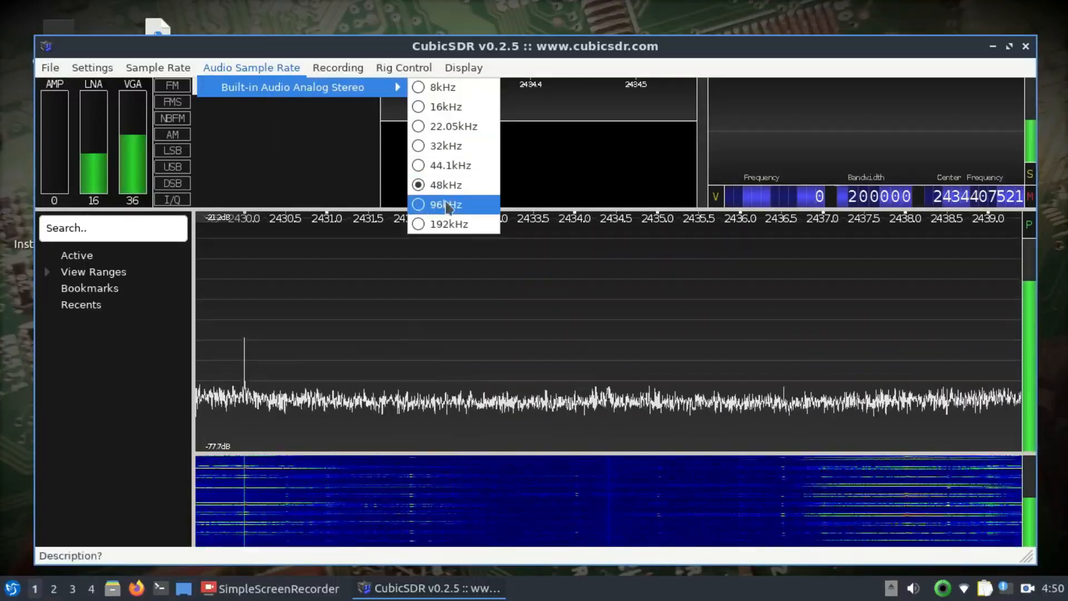
pyautogui.moveTo(447, 224)
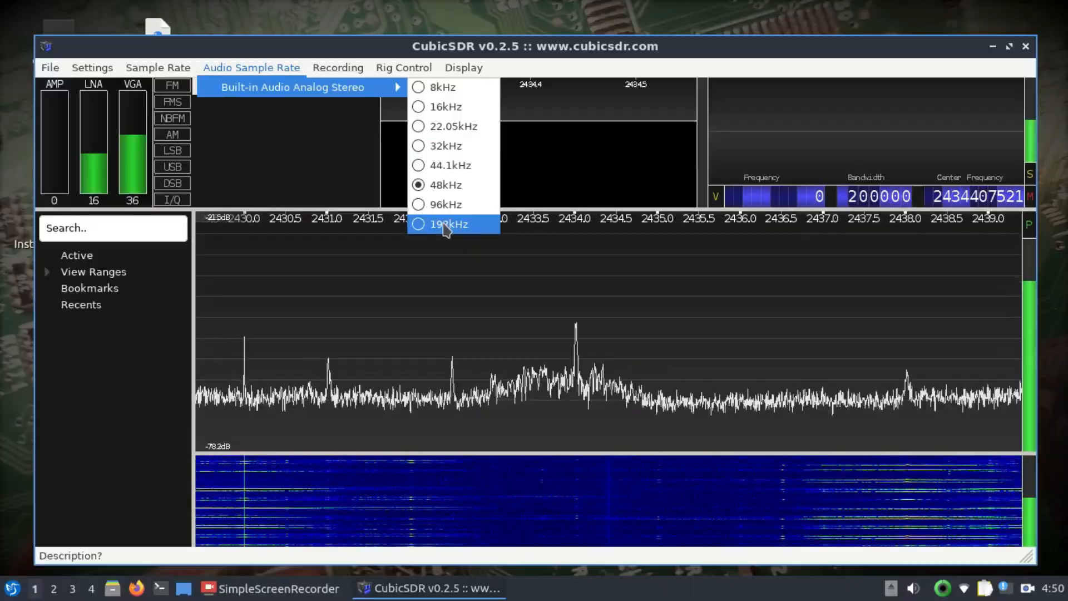
pyautogui.click(337, 67)
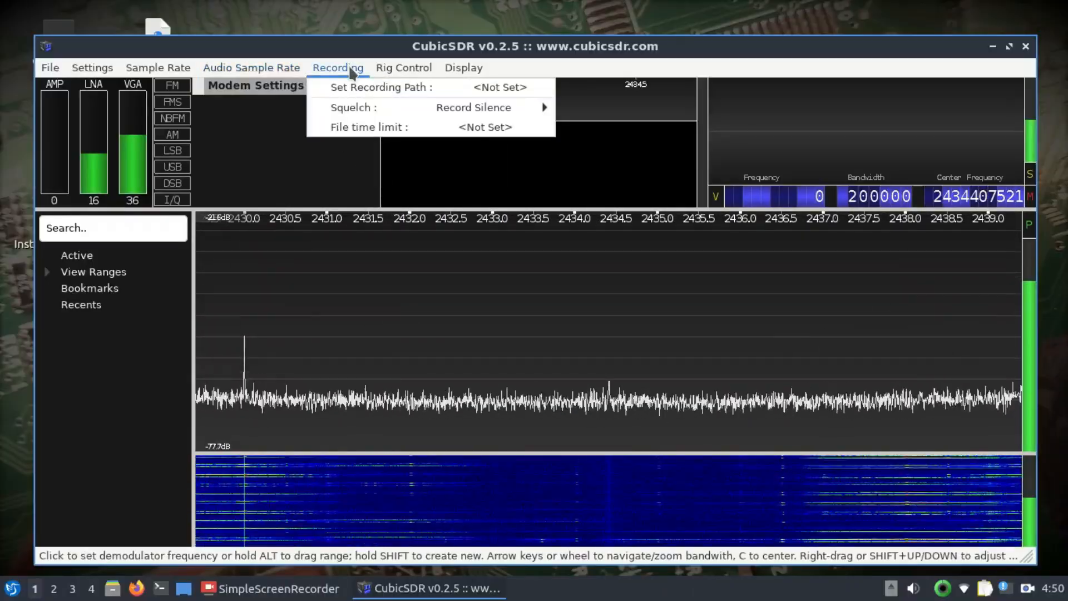
pyautogui.moveTo(382, 88)
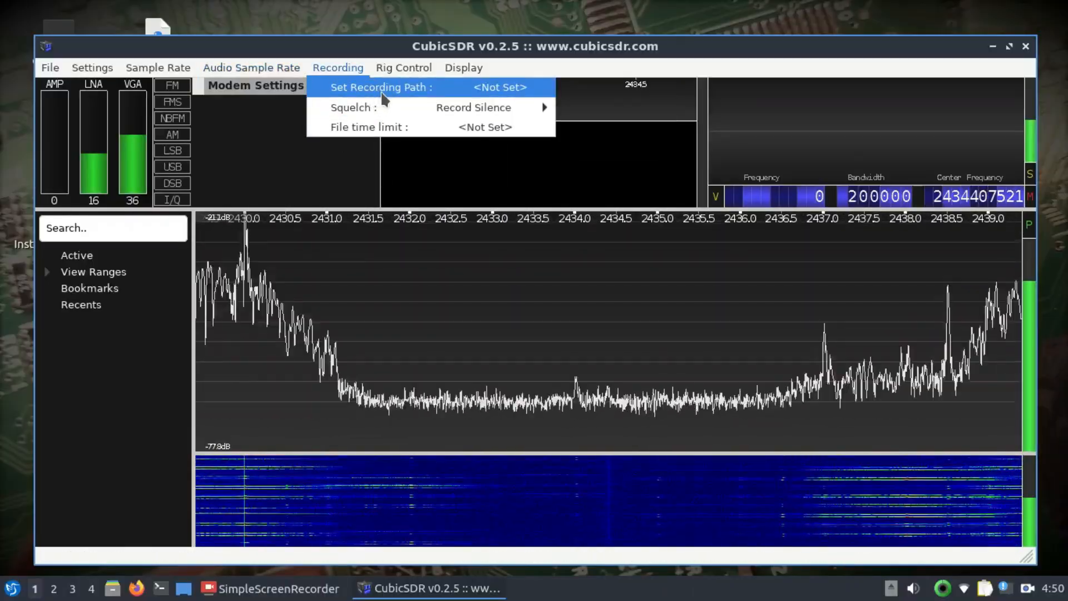
pyautogui.click(403, 67)
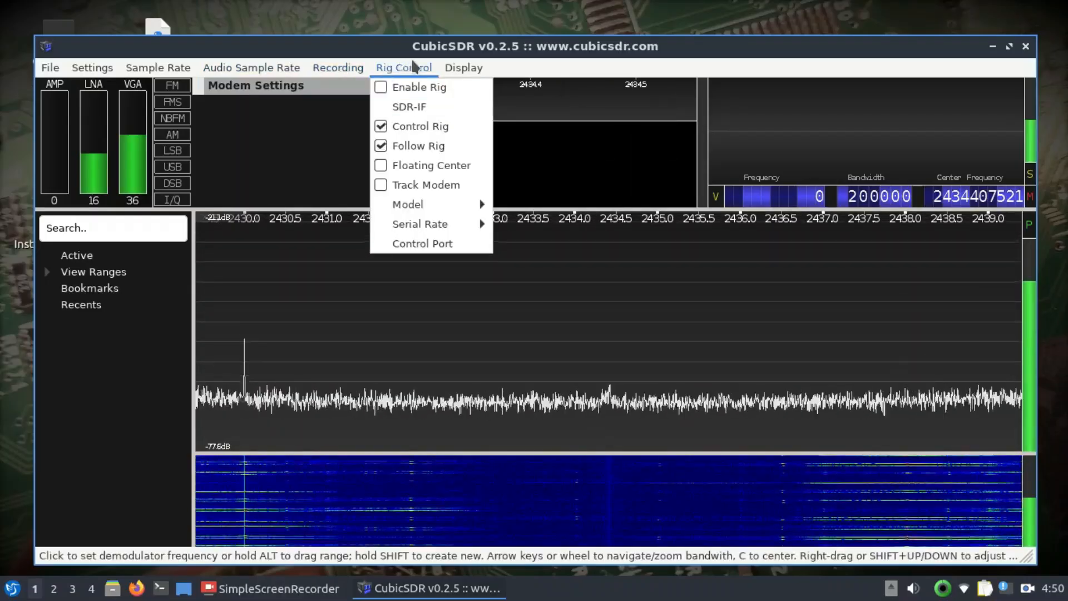
pyautogui.moveTo(685, 88)
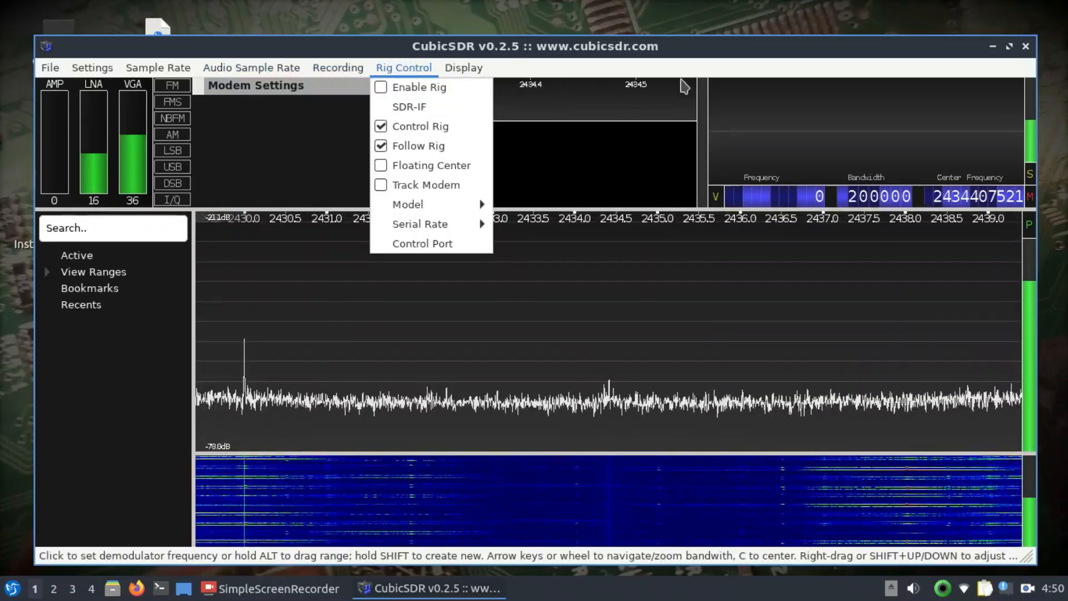
pyautogui.moveTo(670, 191)
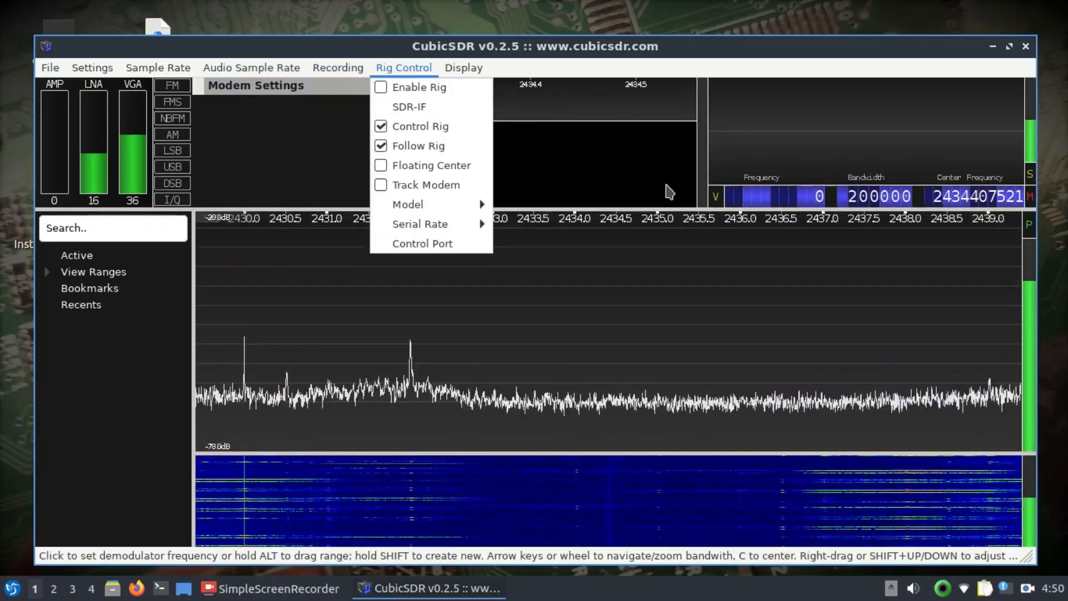
pyautogui.moveTo(420, 126)
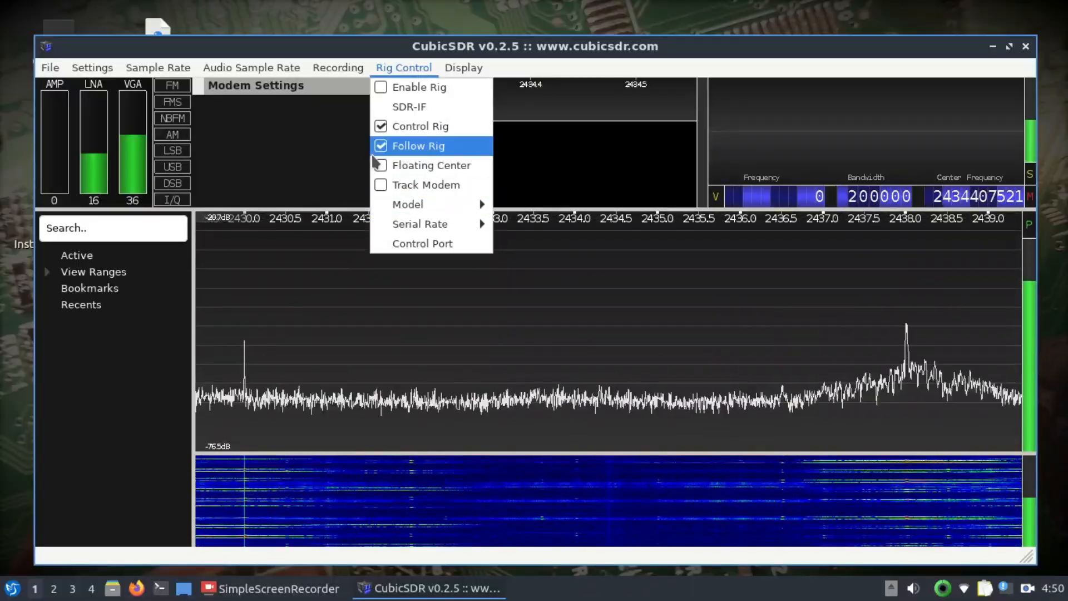
pyautogui.click(464, 67)
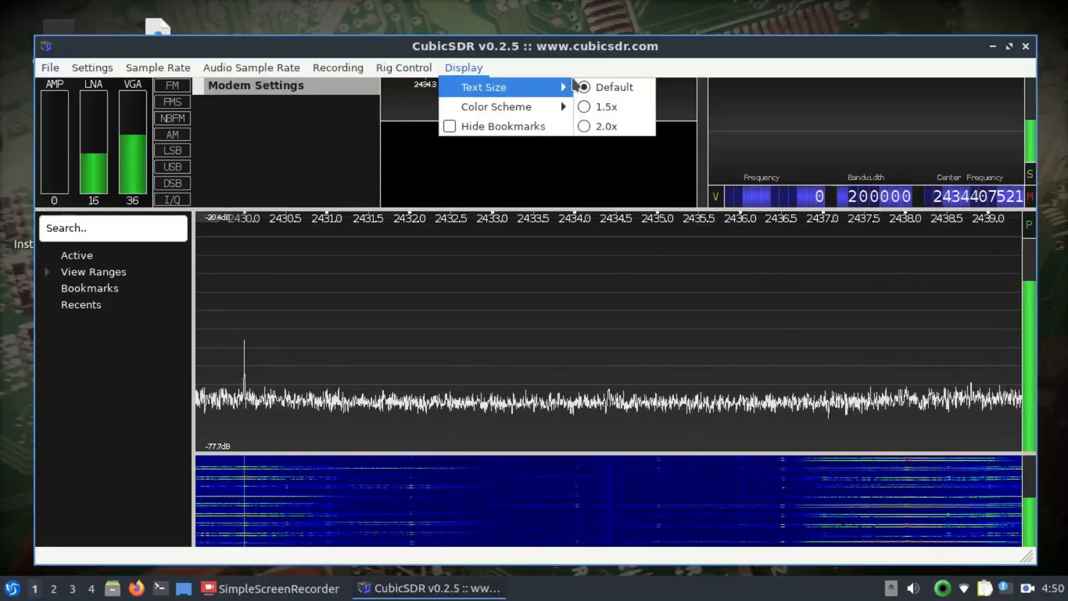
# Change the color scheme from Default to RADAR for green spectrum and waterfall.
pyautogui.click(496, 106)
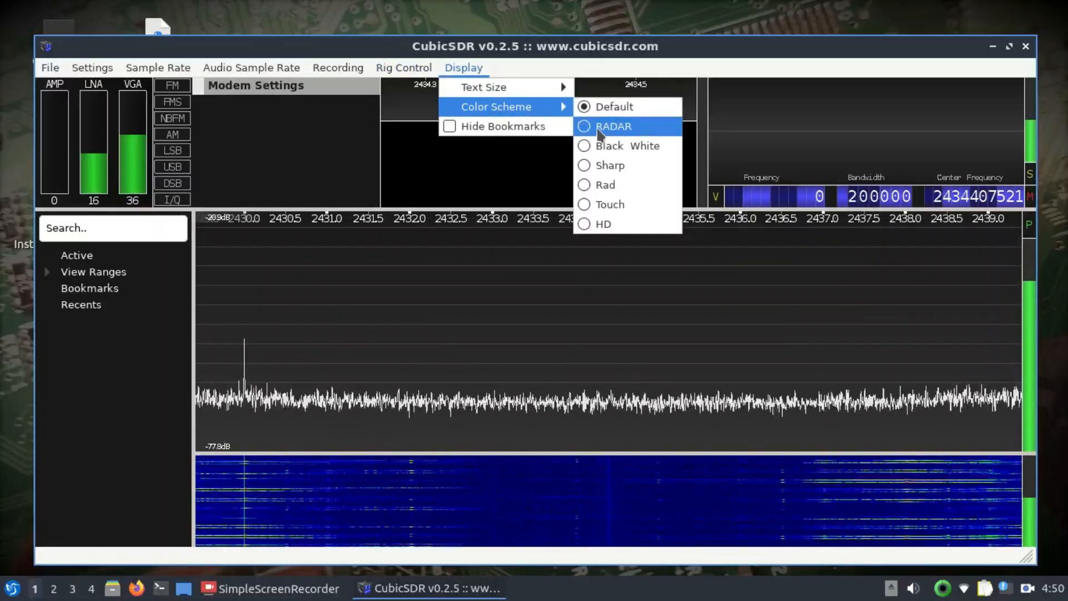
pyautogui.click(612, 126)
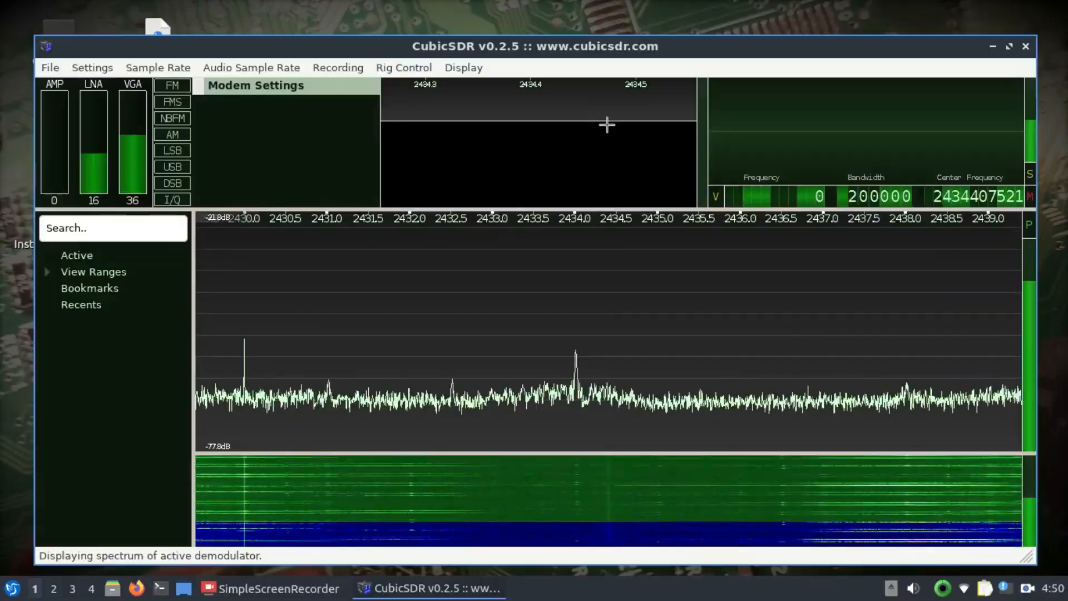
pyautogui.moveTo(702, 140)
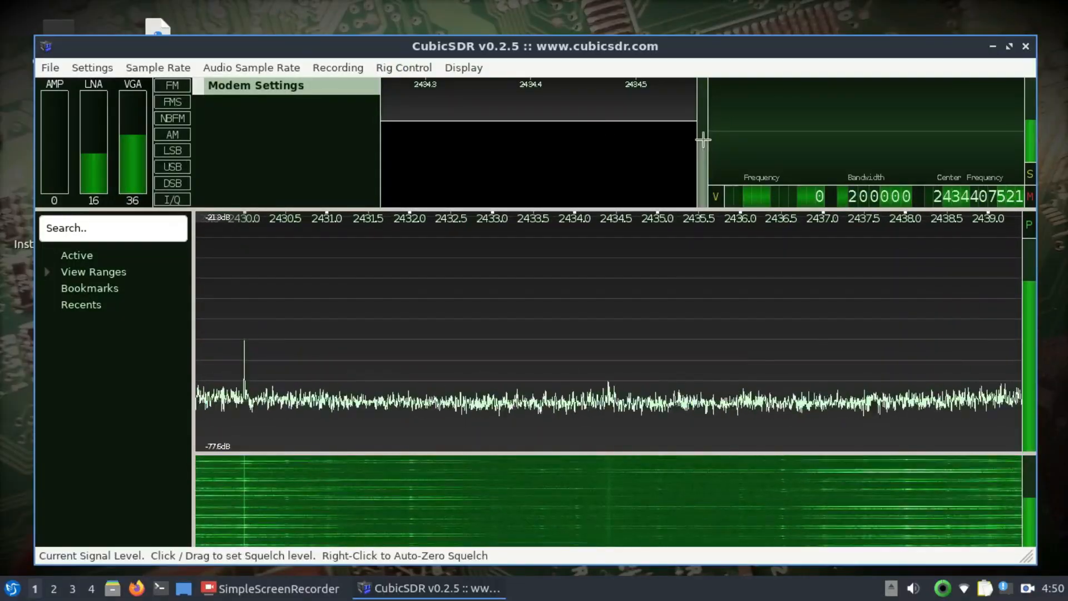
pyautogui.moveTo(626, 292)
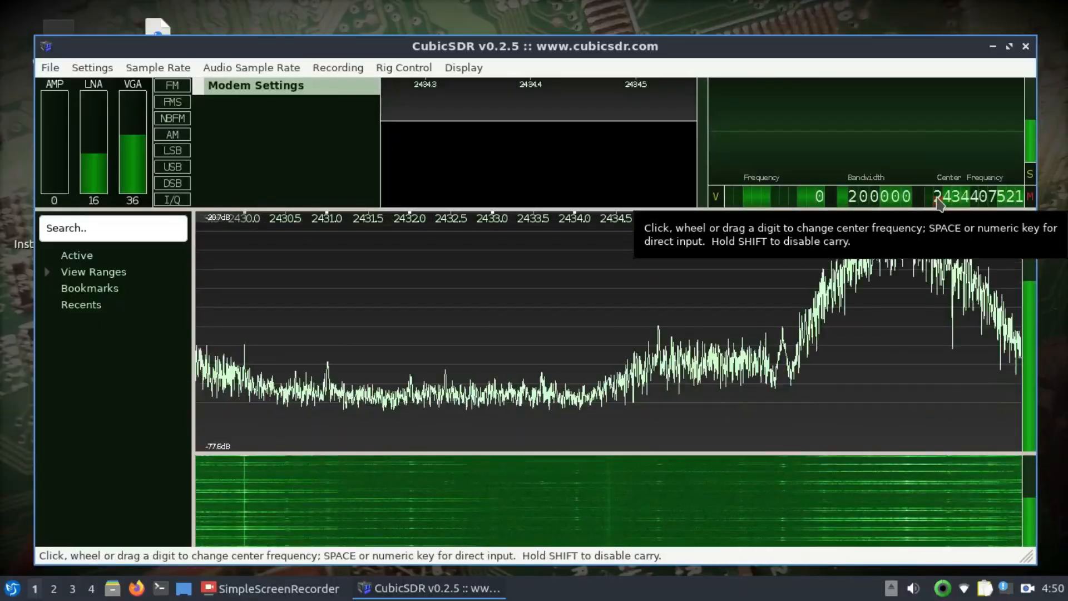
pyautogui.moveTo(956, 230)
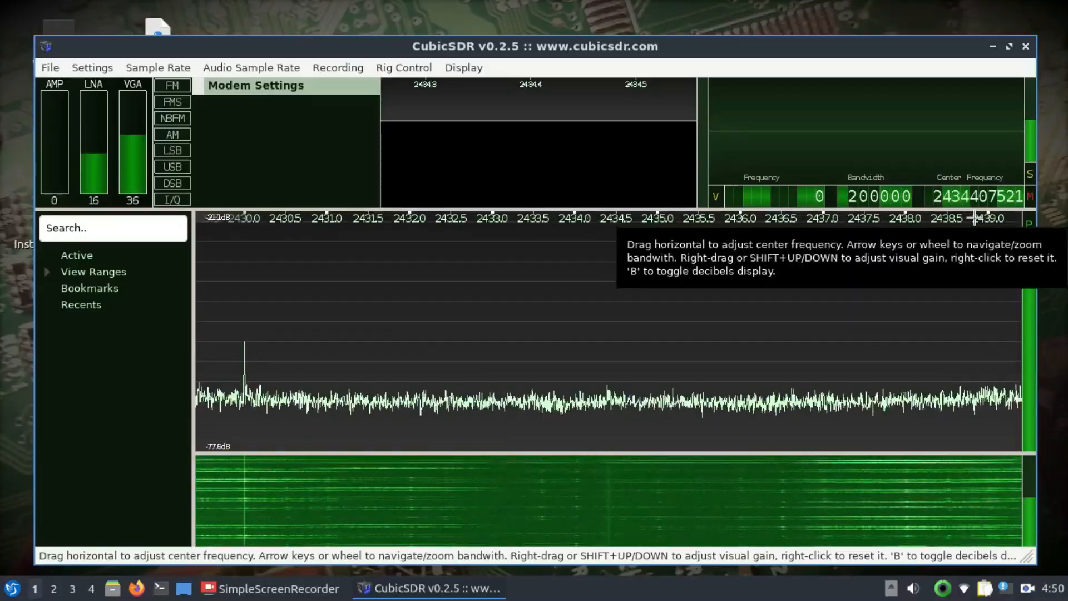
pyautogui.moveTo(938, 197)
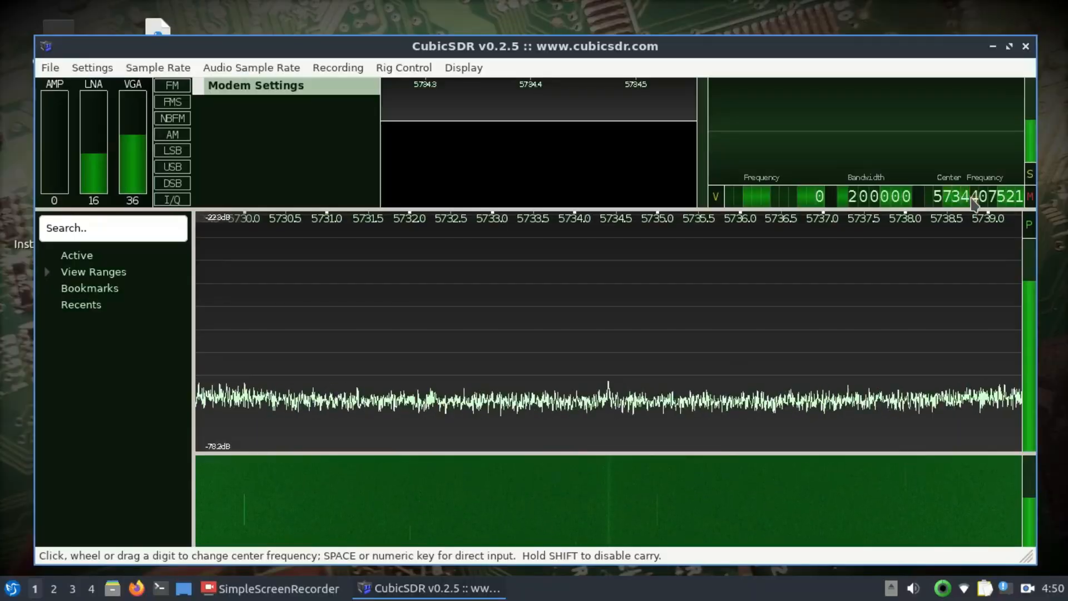
pyautogui.scroll(3)
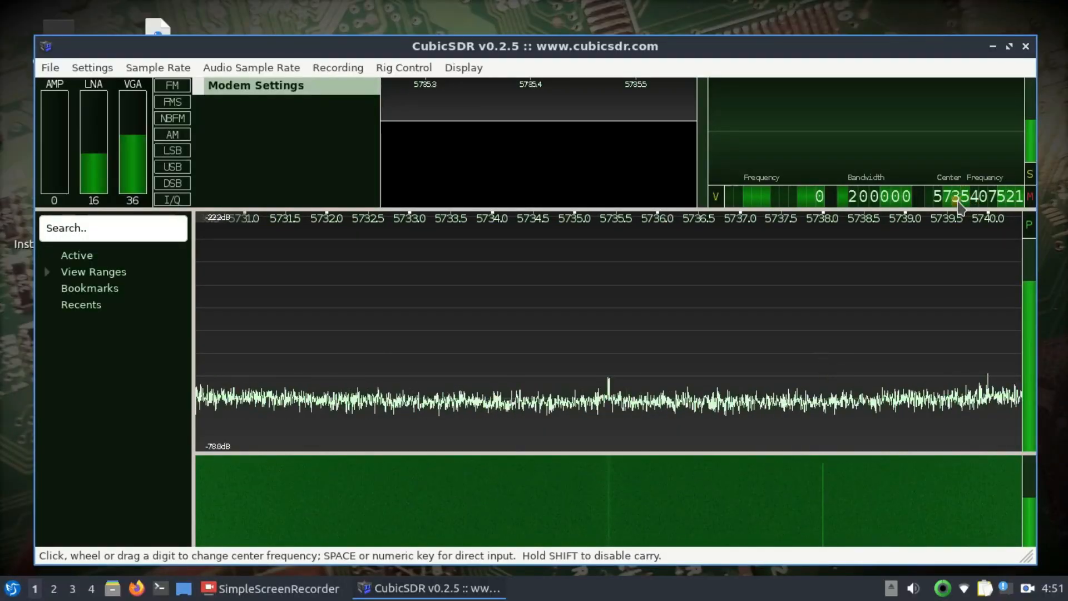
pyautogui.scroll(-3)
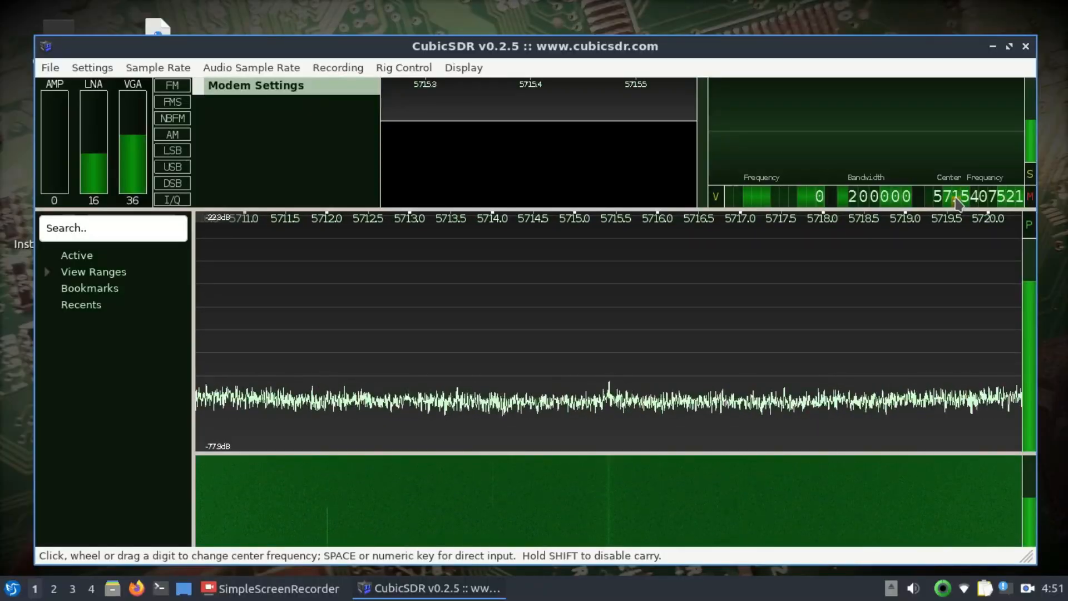
pyautogui.moveTo(959, 196)
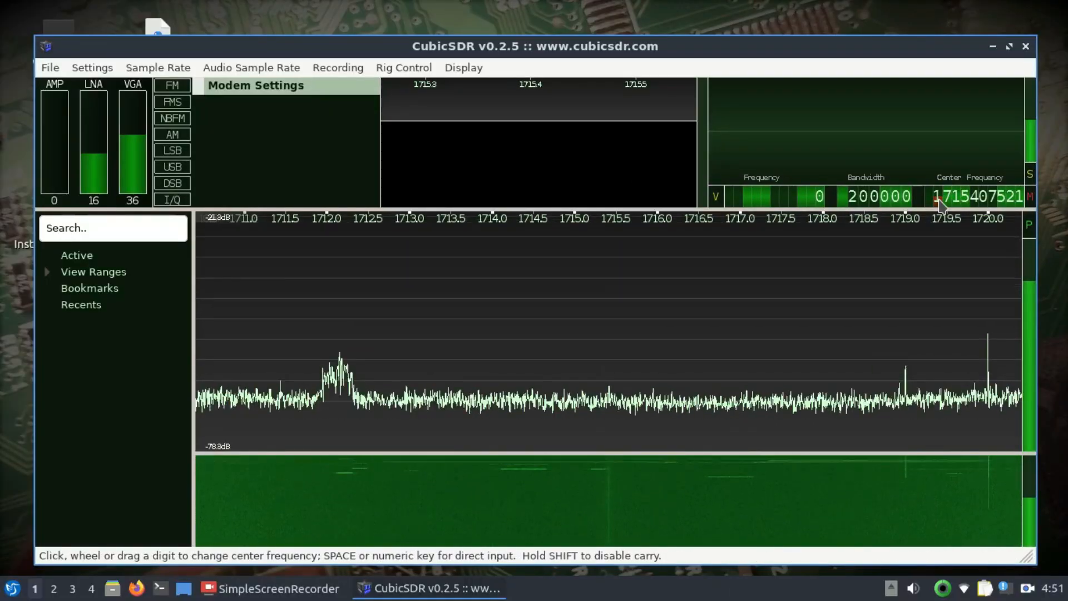
pyautogui.moveTo(556, 376)
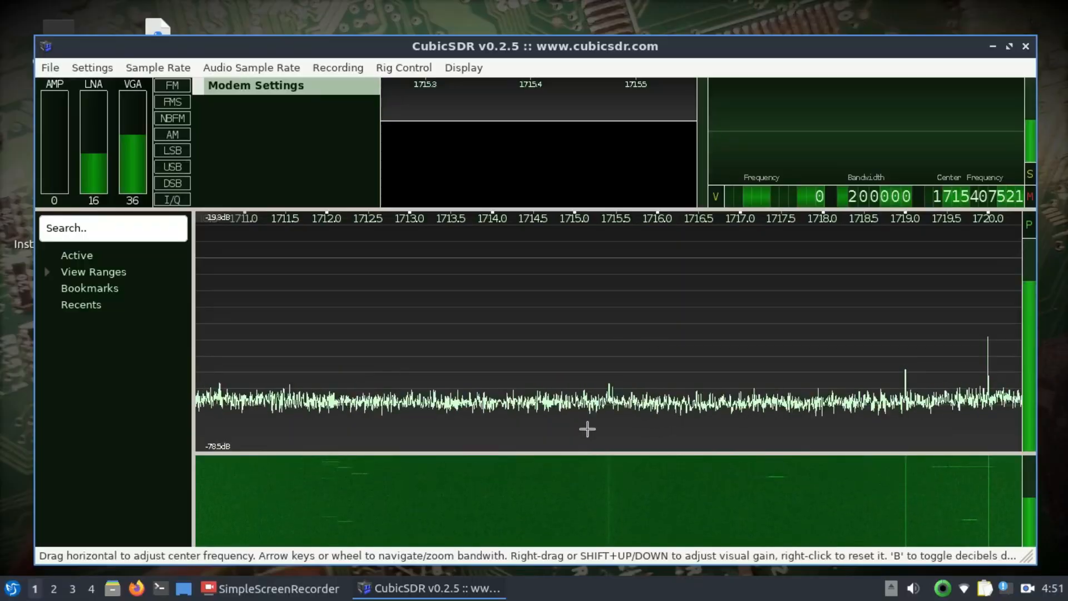
pyautogui.moveTo(937, 197)
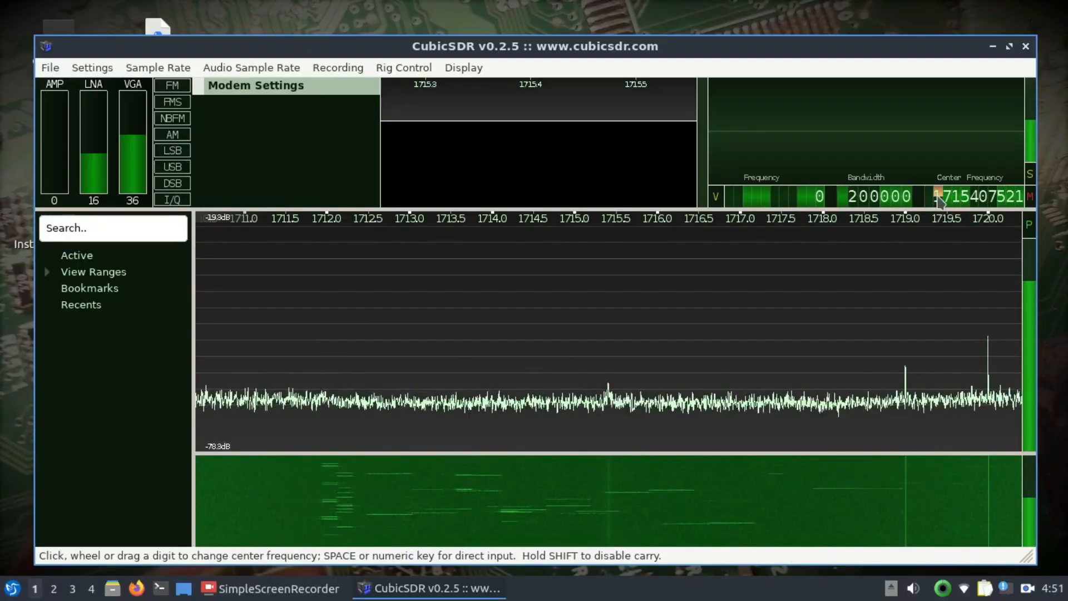
# Retune the center frequency down past 1715 MHz, settling at about 2855.4 MHz.
pyautogui.scroll(3)
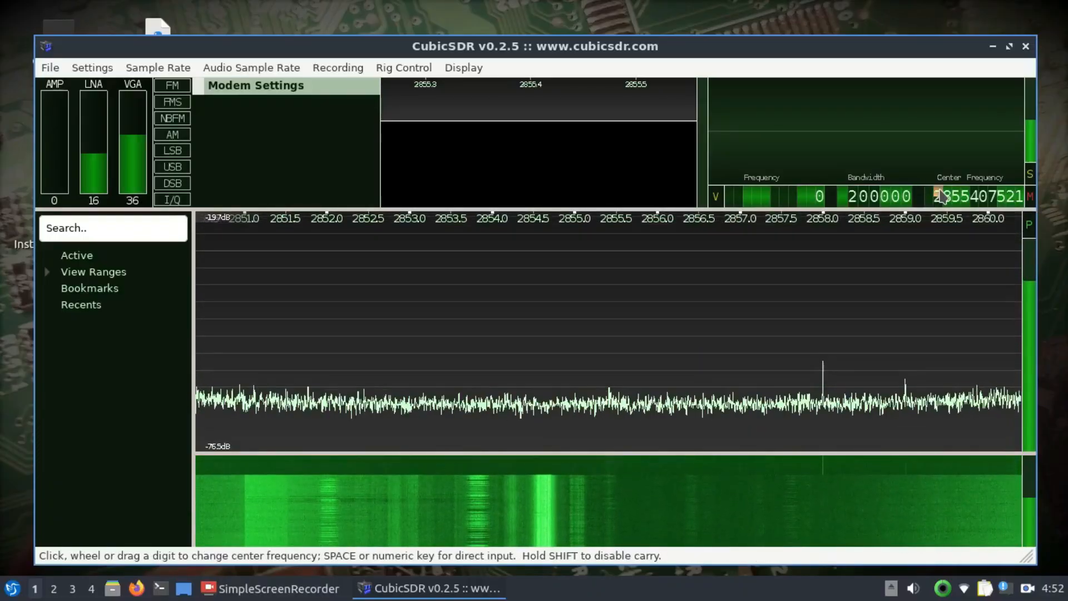
pyautogui.scroll(-3)
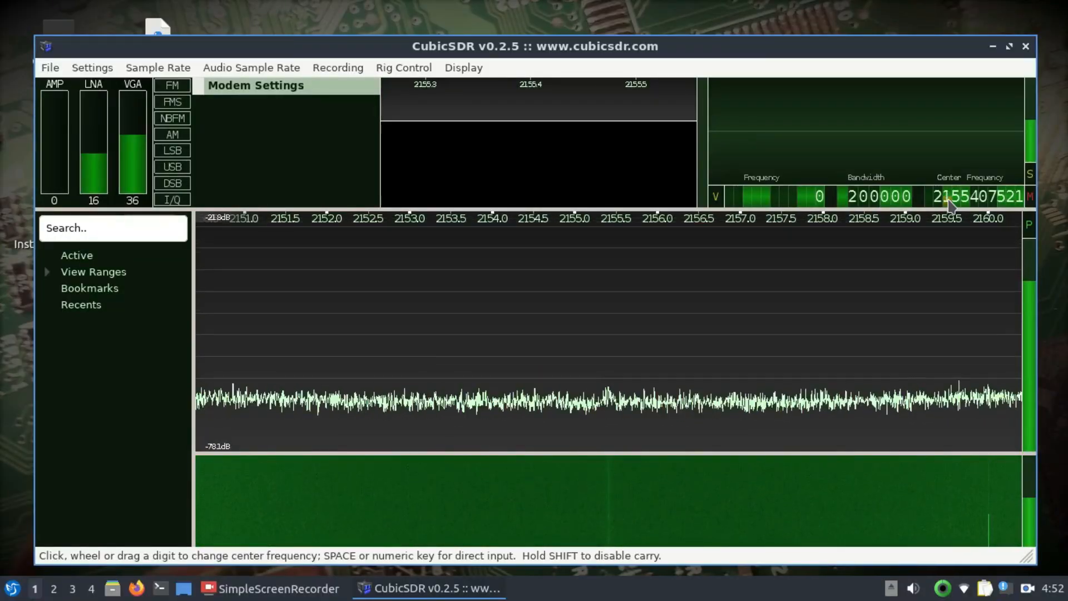
pyautogui.scroll(-3)
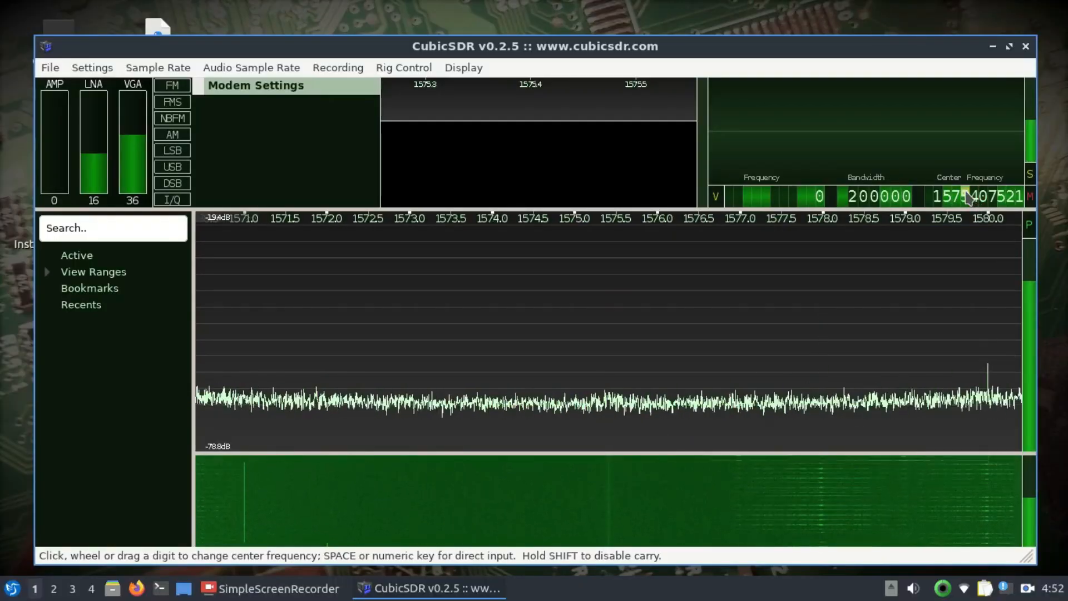
pyautogui.moveTo(705, 413)
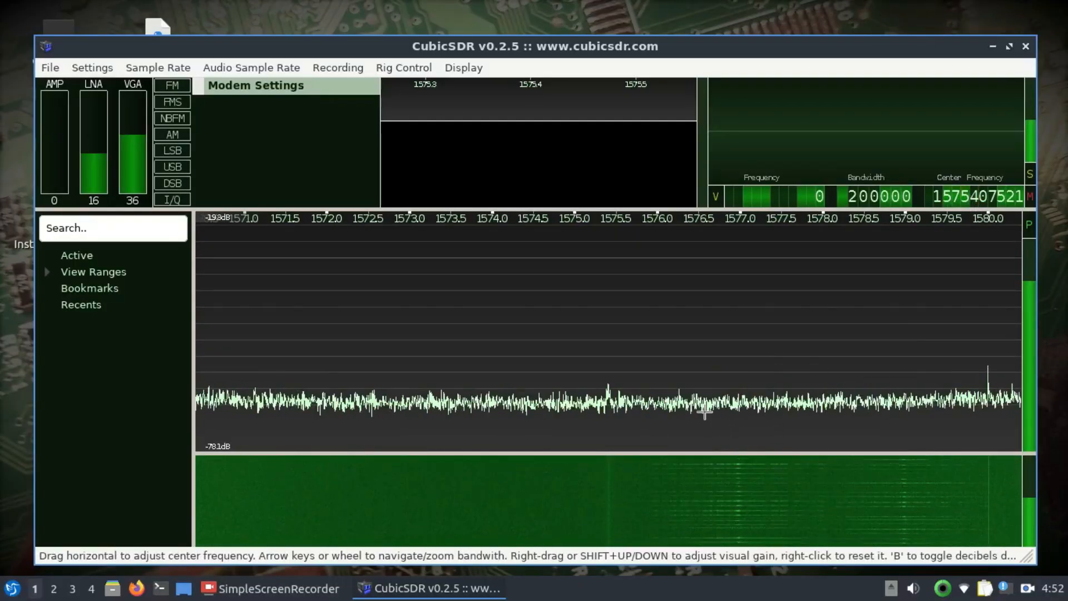
pyautogui.moveTo(757, 386)
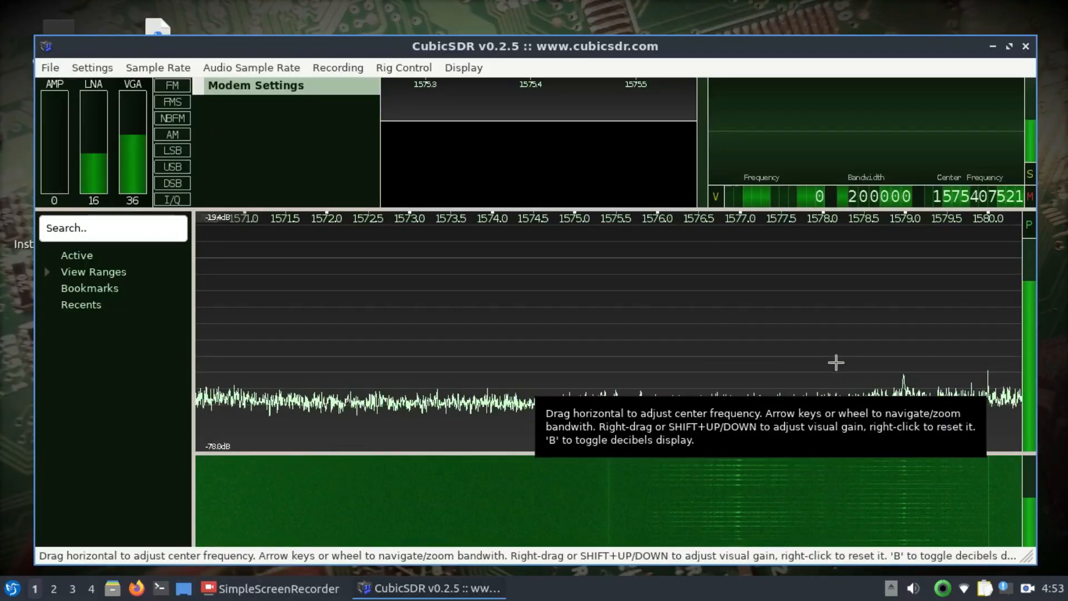
pyautogui.moveTo(954, 201)
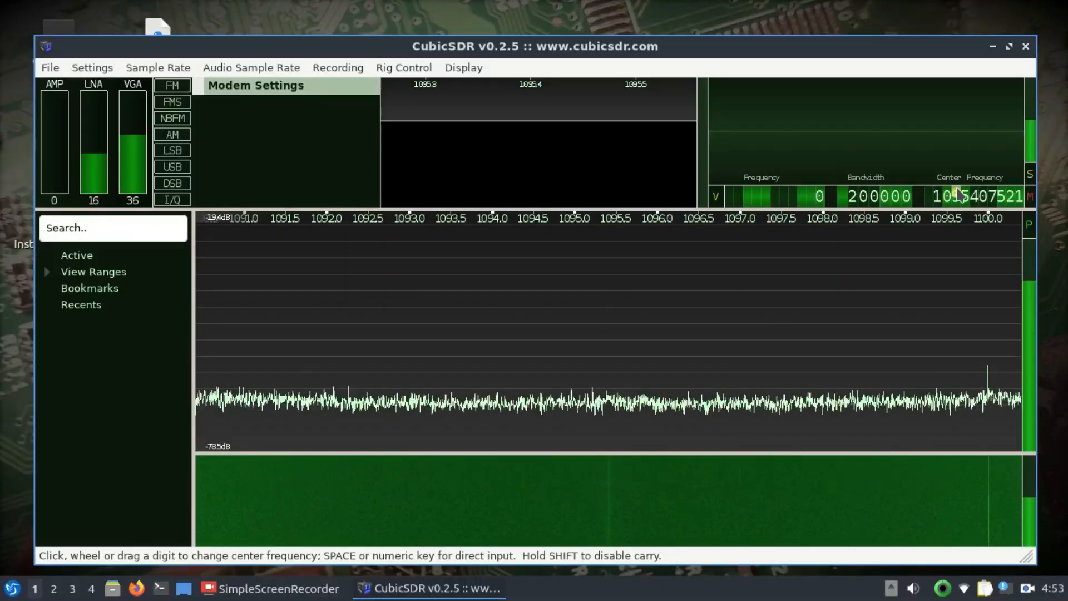
# Tune past the 1090.4 MHz ADS-B frequency, ending near 949.4 MHz.
pyautogui.scroll(-3)
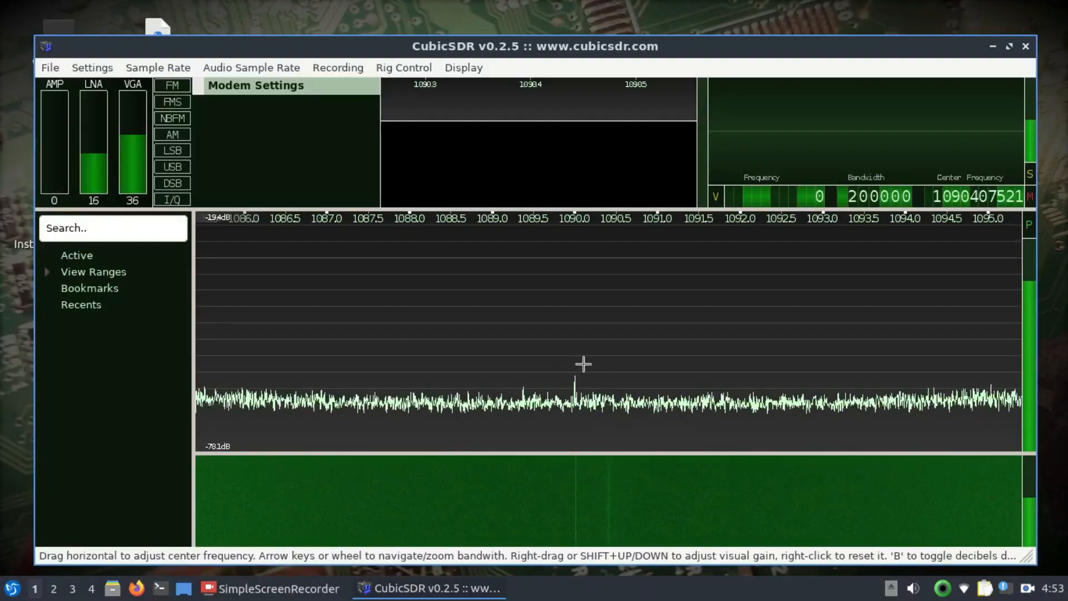
pyautogui.moveTo(973, 240)
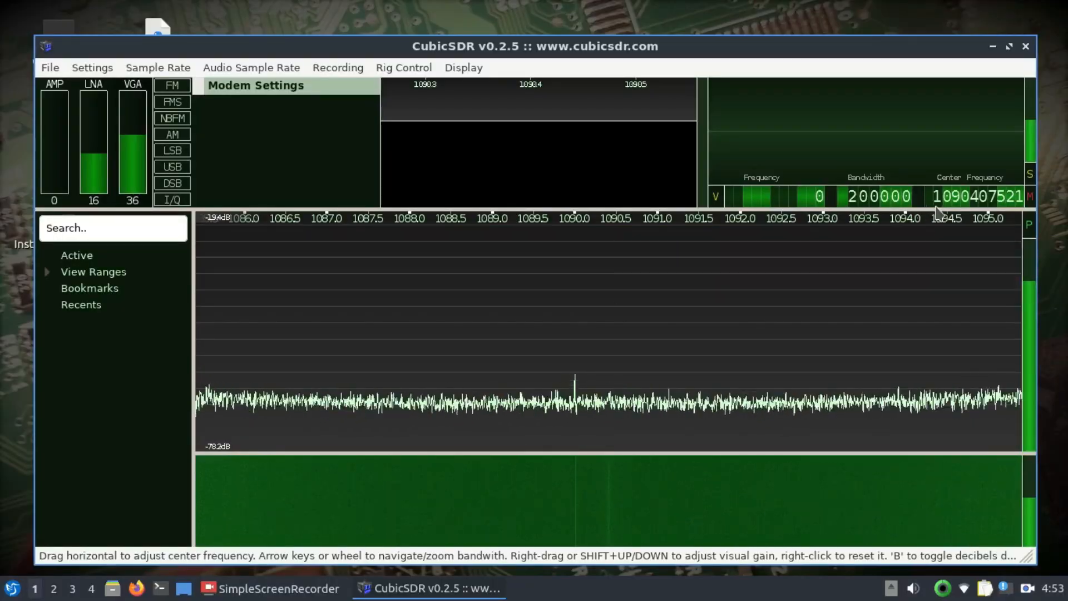
pyautogui.click(955, 196)
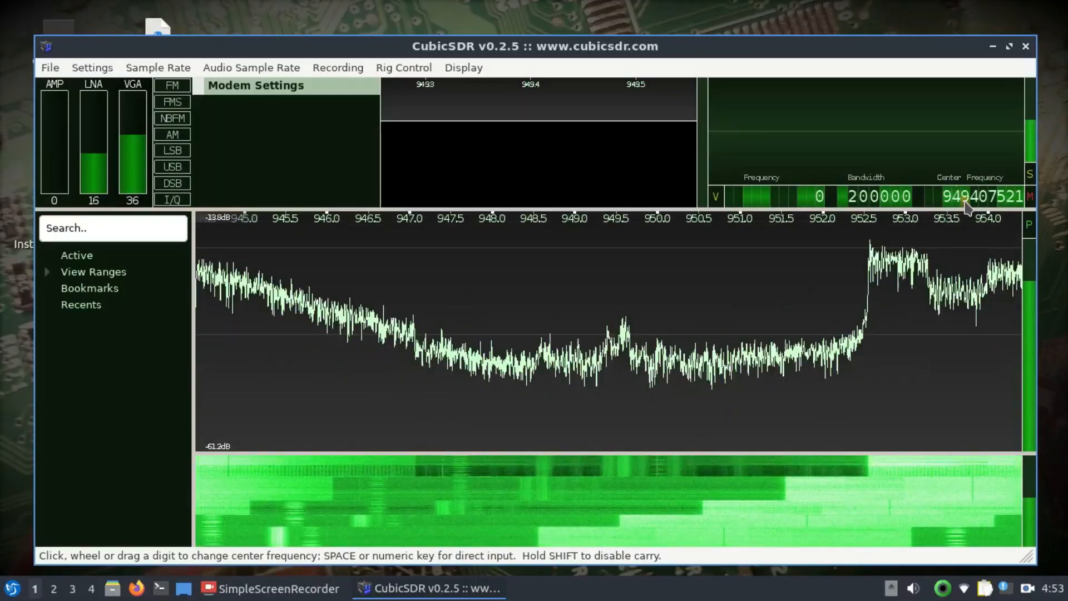
# Tune to 944.407521 MHz in the GSM band and open the Recording menu.
pyautogui.scroll(-3)
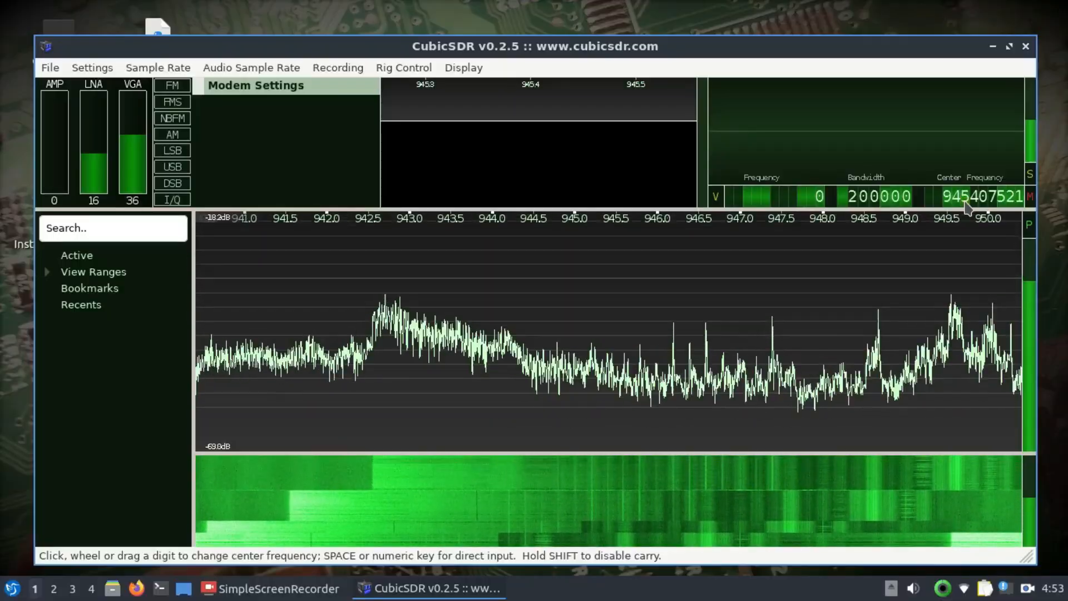
pyautogui.scroll(-3)
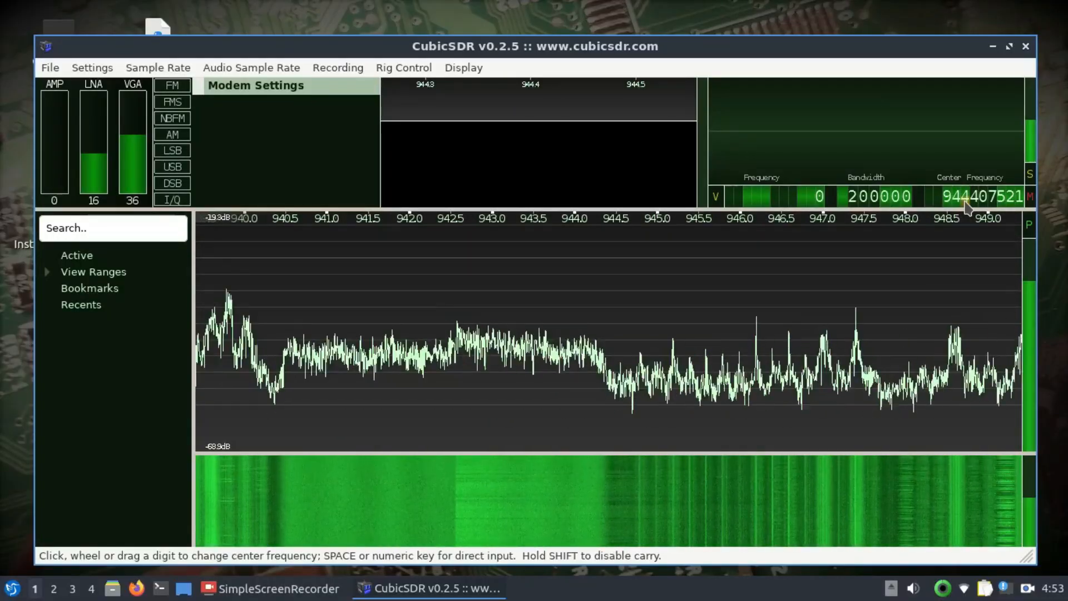
pyautogui.click(338, 67)
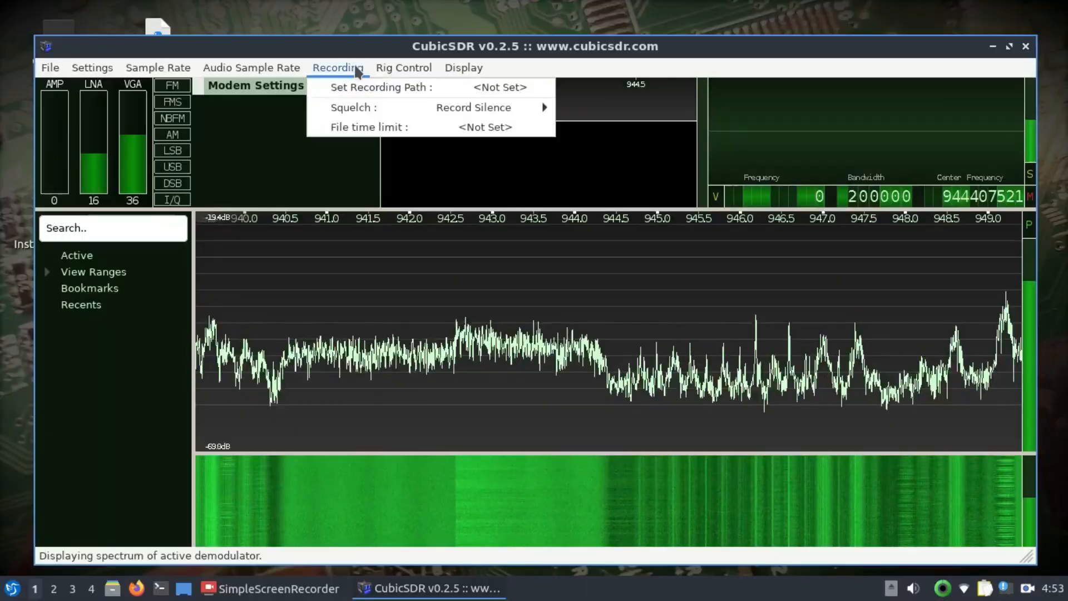
# Switch the display color scheme from RADAR to Default, giving a blue waterfall.
pyautogui.click(463, 68)
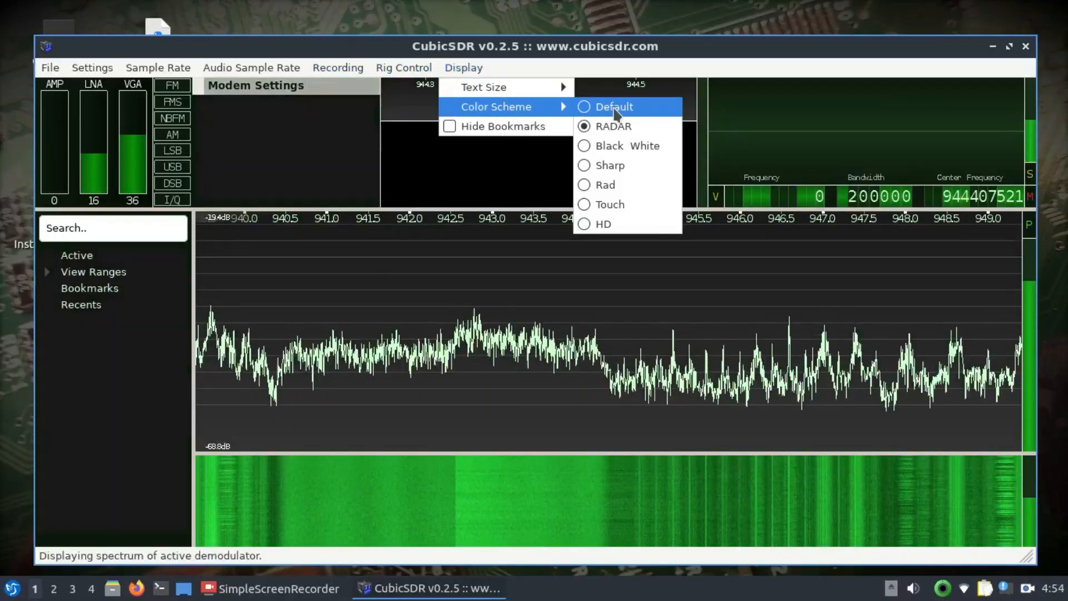
pyautogui.click(613, 107)
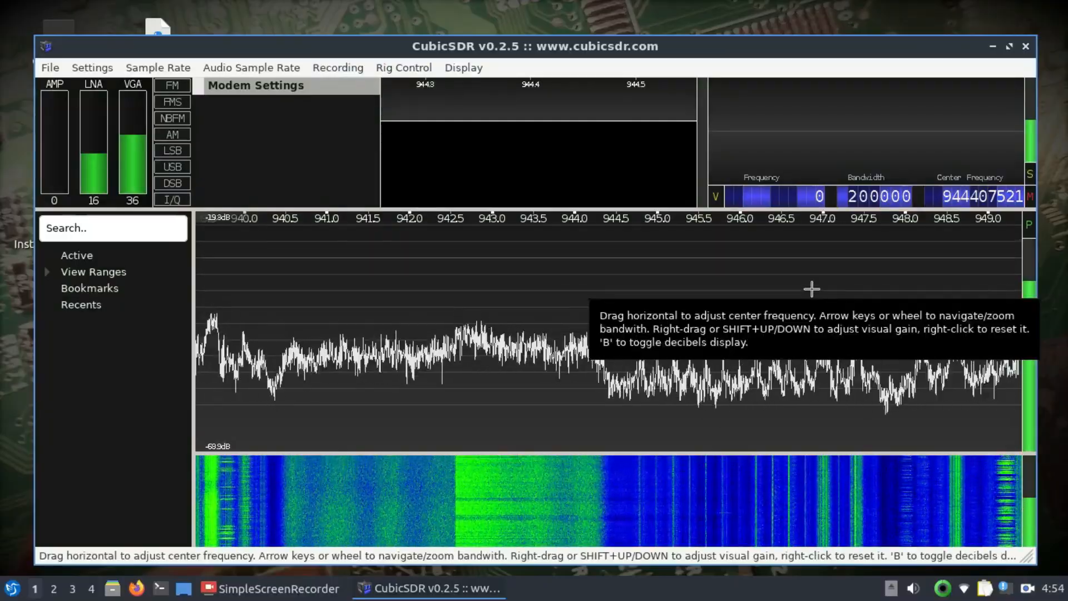
pyautogui.moveTo(917, 317)
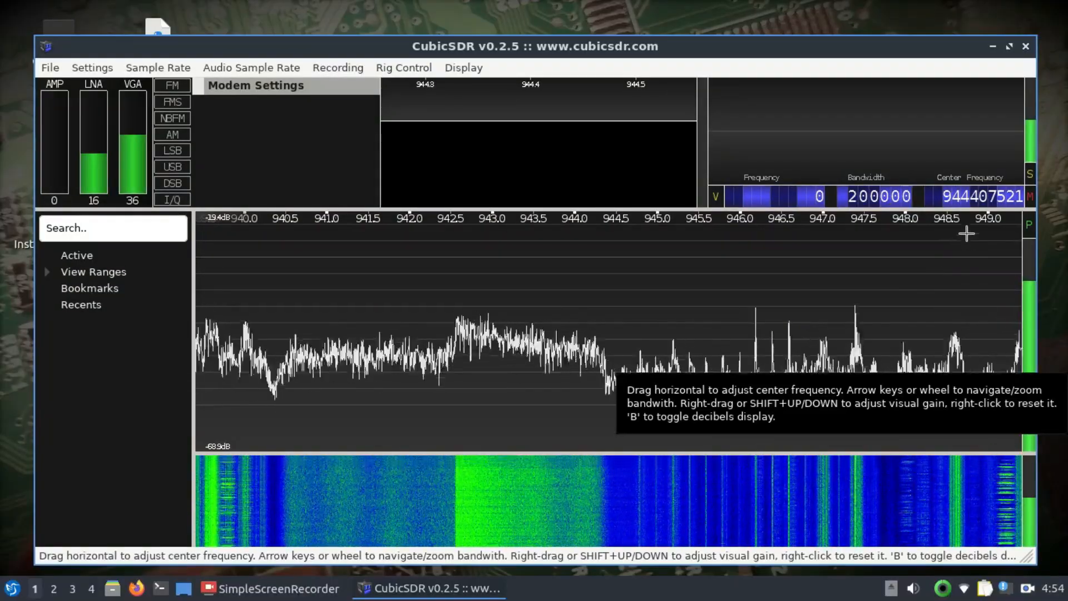
pyautogui.moveTo(949, 197)
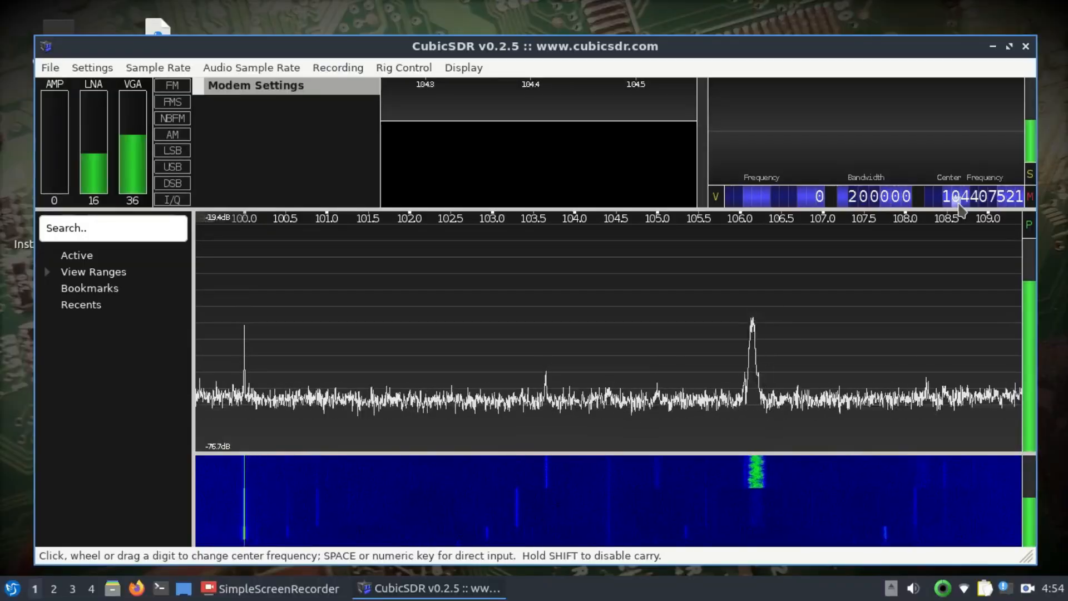
pyautogui.moveTo(753, 331)
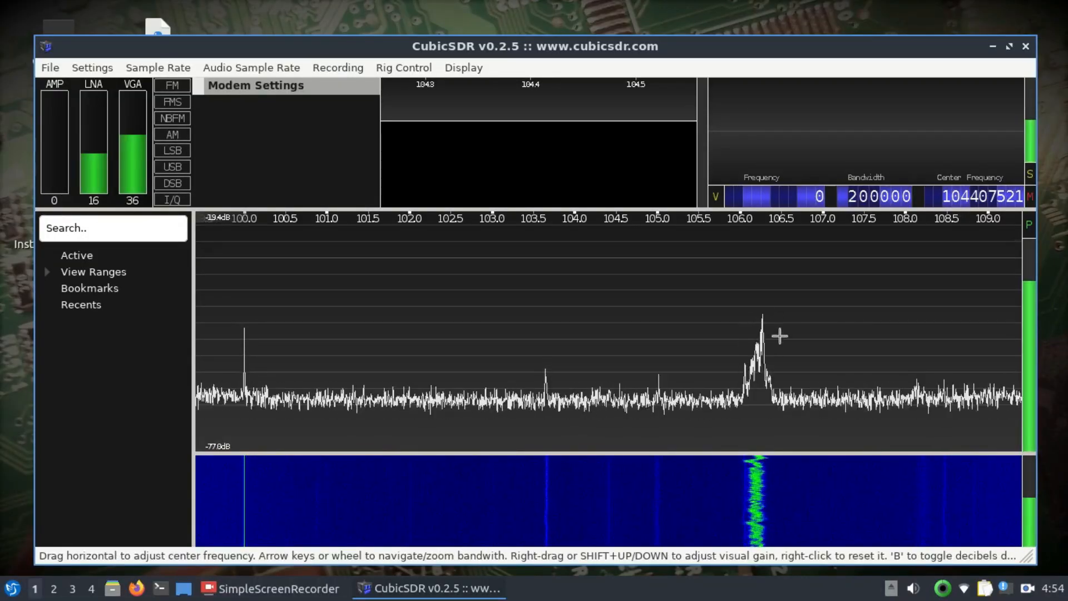
pyautogui.moveTo(967, 208)
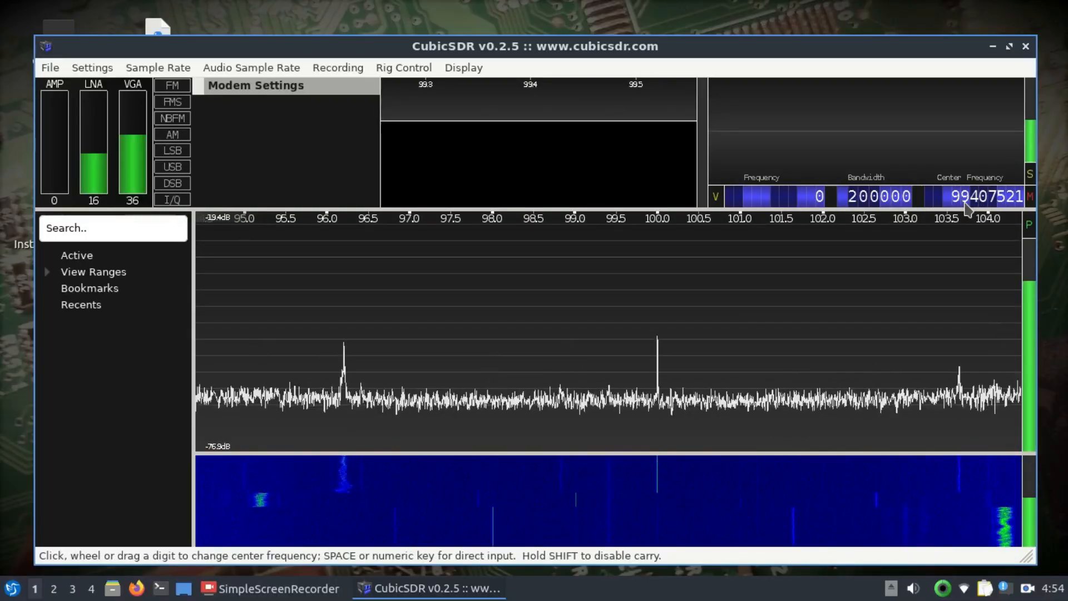
# Scroll the center frequency down from 944 MHz to about 96.4 MHz.
pyautogui.scroll(-3)
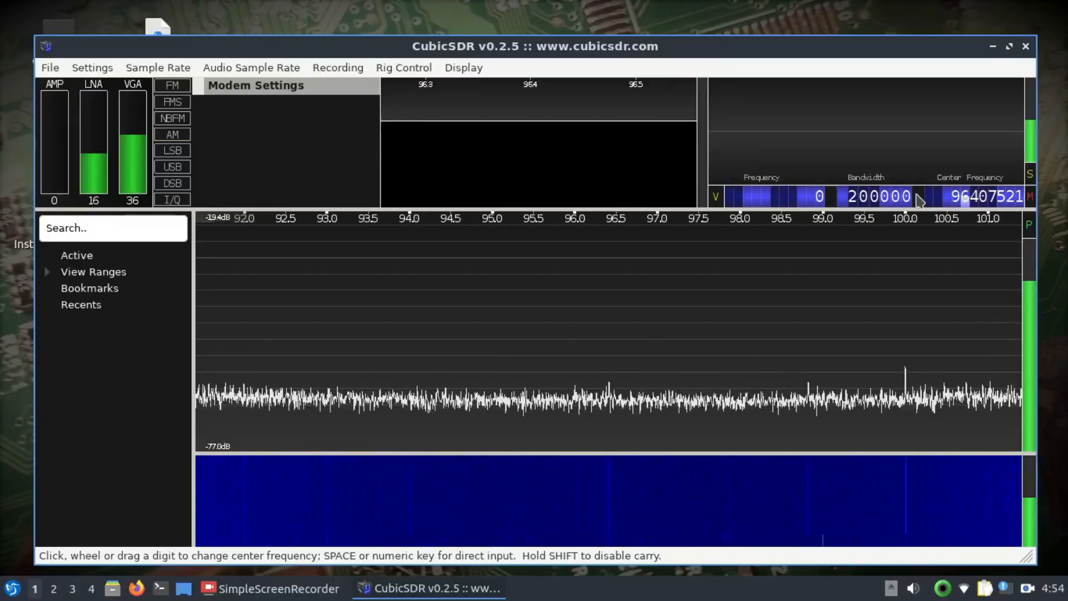
pyautogui.moveTo(51, 280)
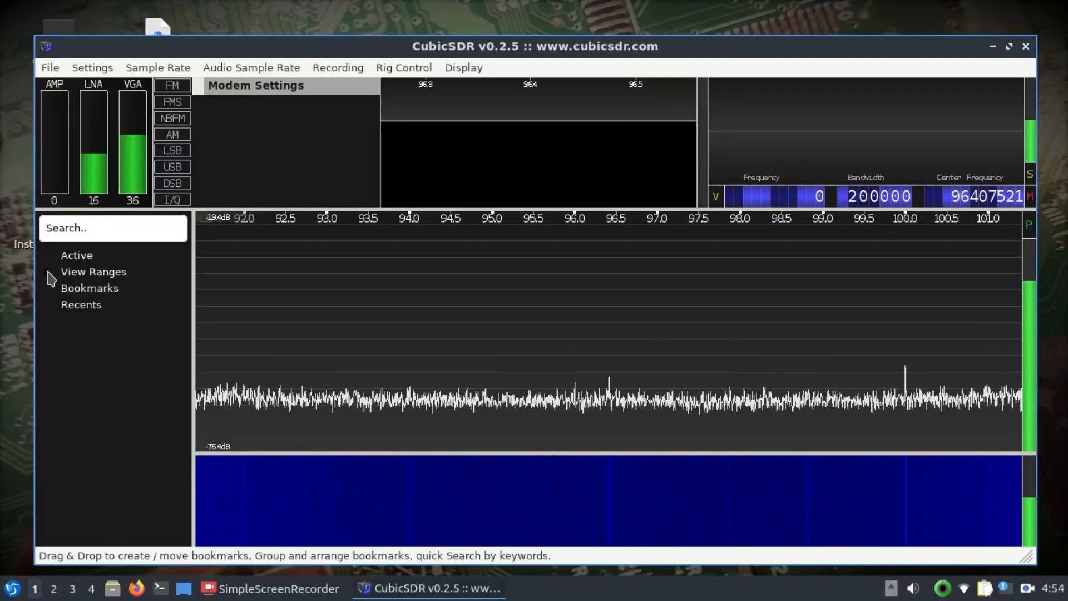
# Expand View Ranges to list the 160 Meters through 10 Meters amateur bands.
pyautogui.click(93, 271)
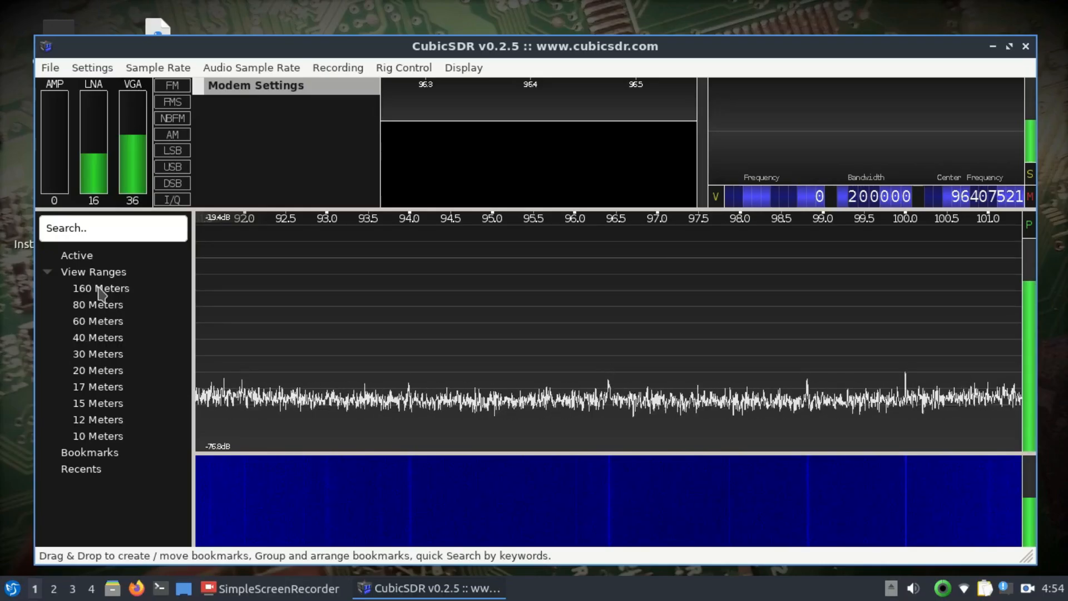
pyautogui.moveTo(83, 439)
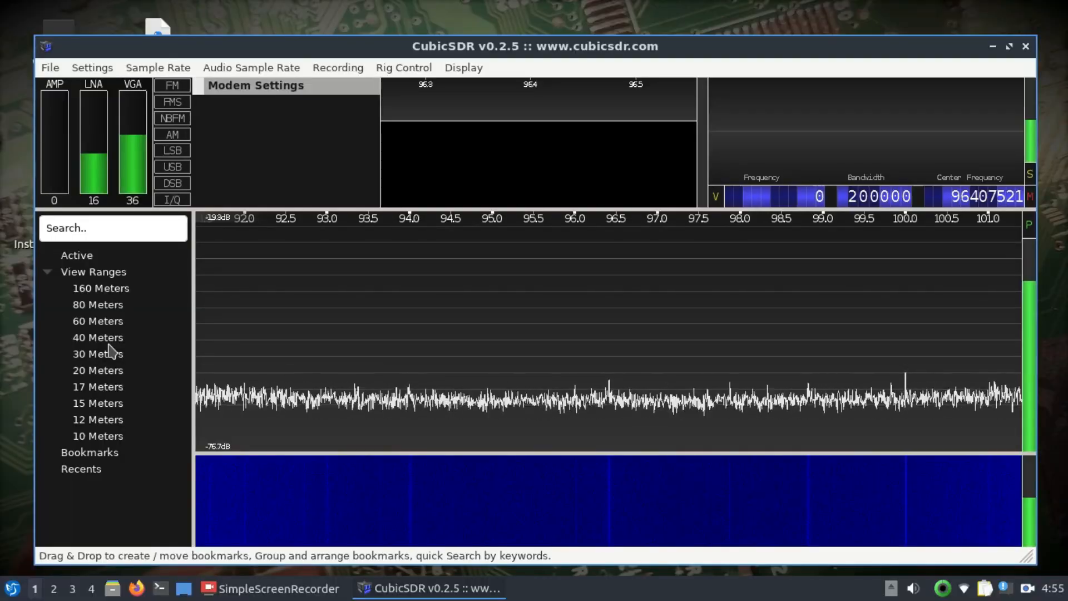
pyautogui.moveTo(85, 444)
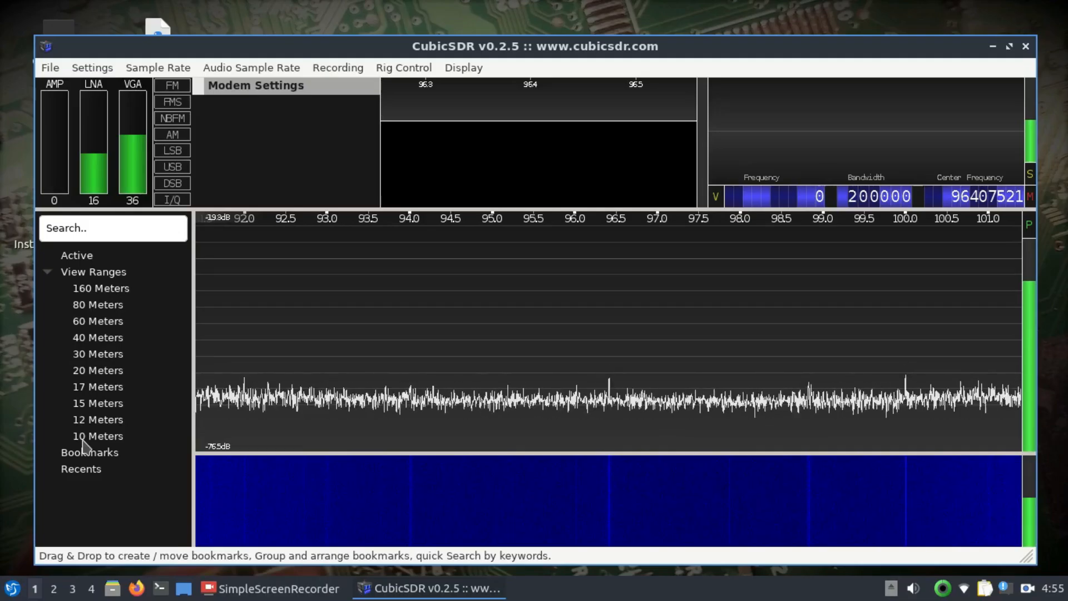
pyautogui.moveTo(117, 293)
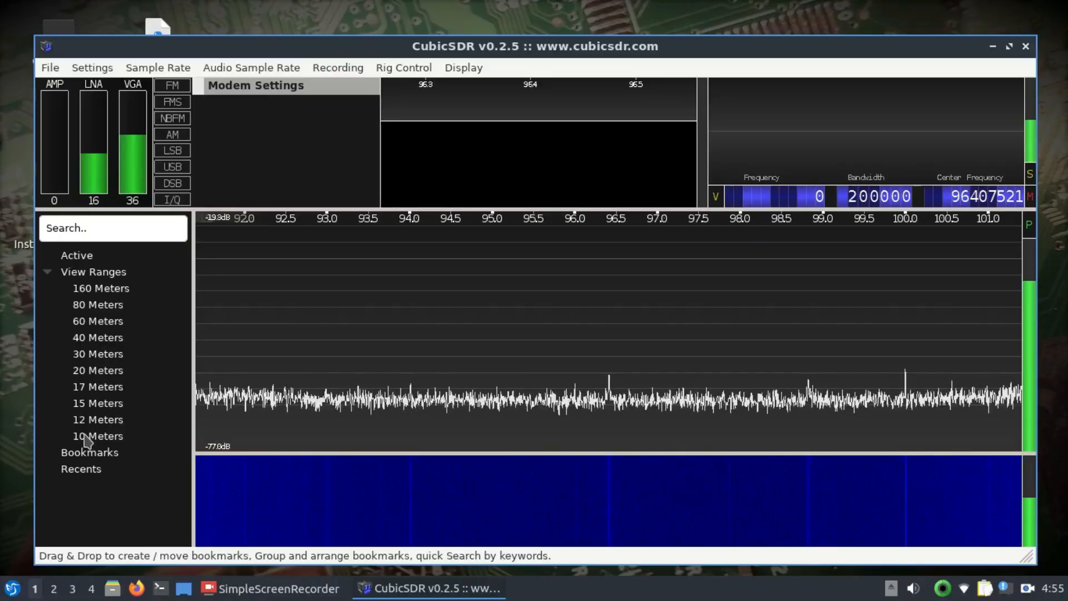
# Select Bookmarks, open Add Group, and close the naming prompt without creating a group.
pyautogui.click(89, 452)
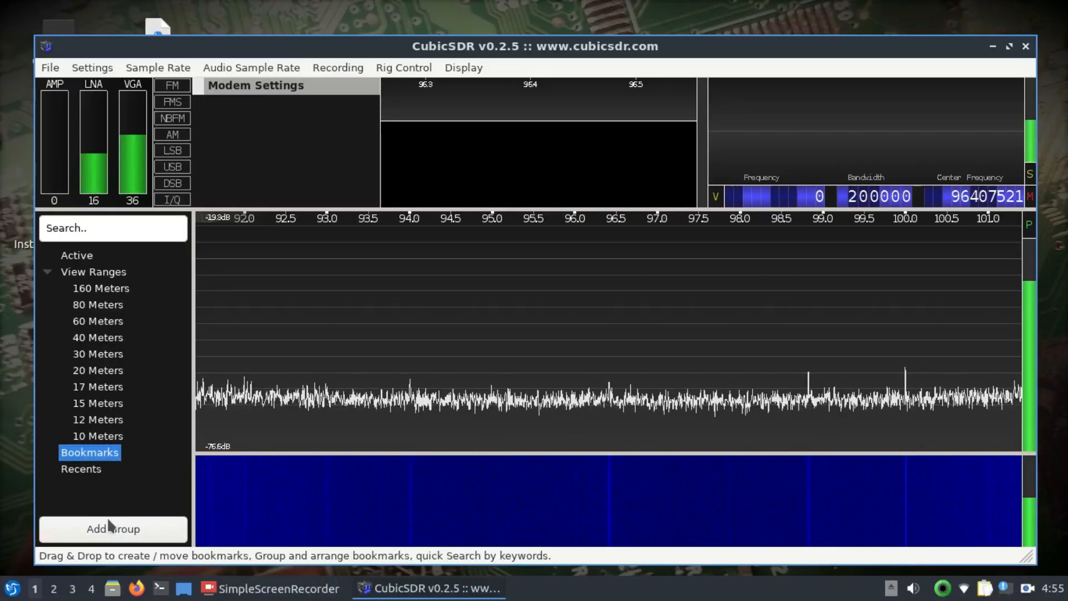
pyautogui.click(113, 528)
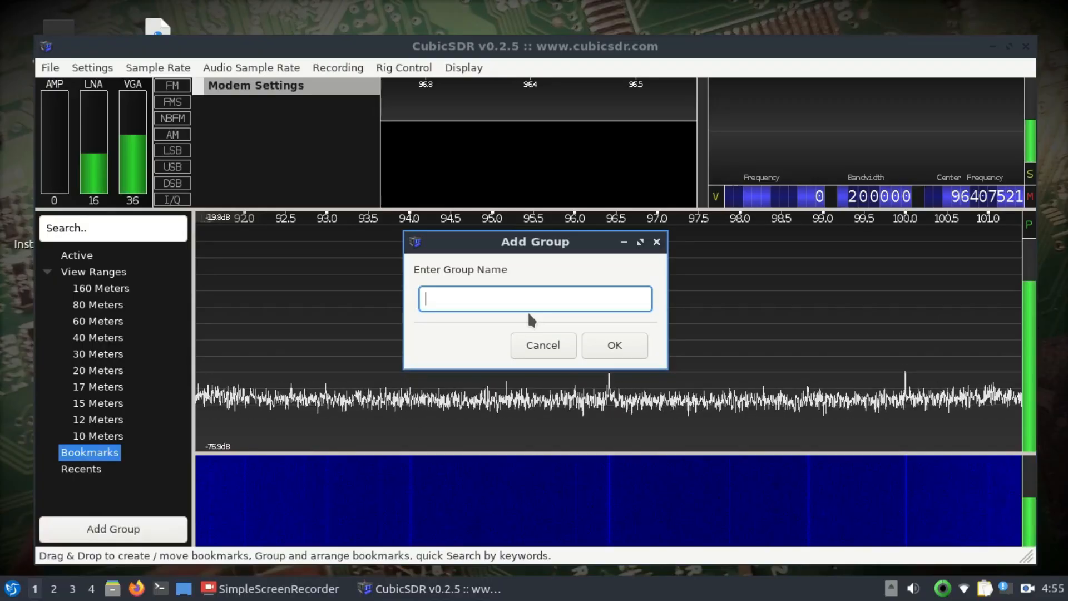
pyautogui.click(543, 345)
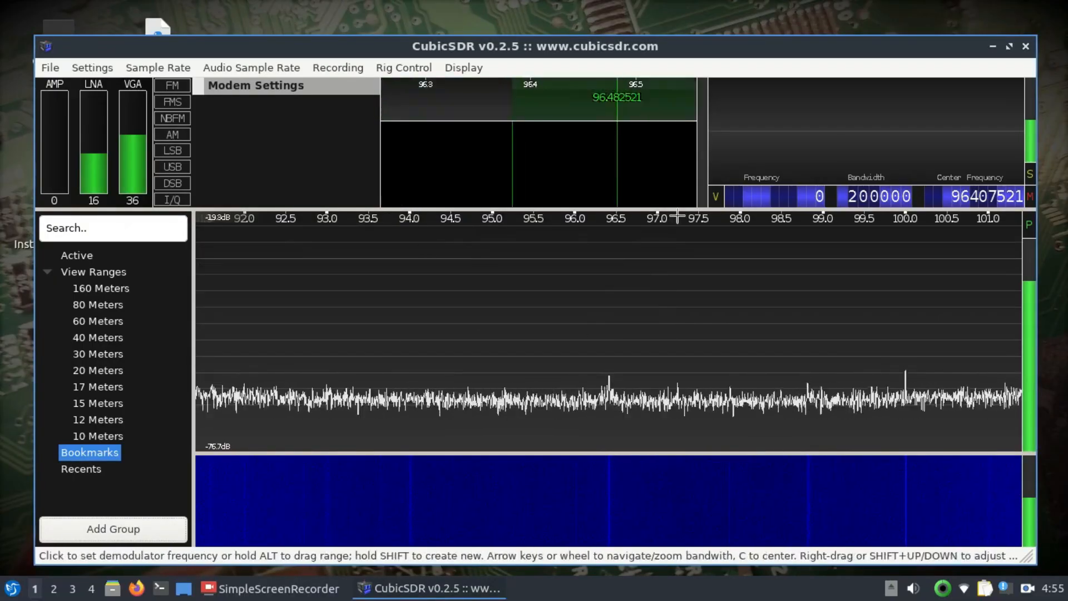
pyautogui.moveTo(981, 196)
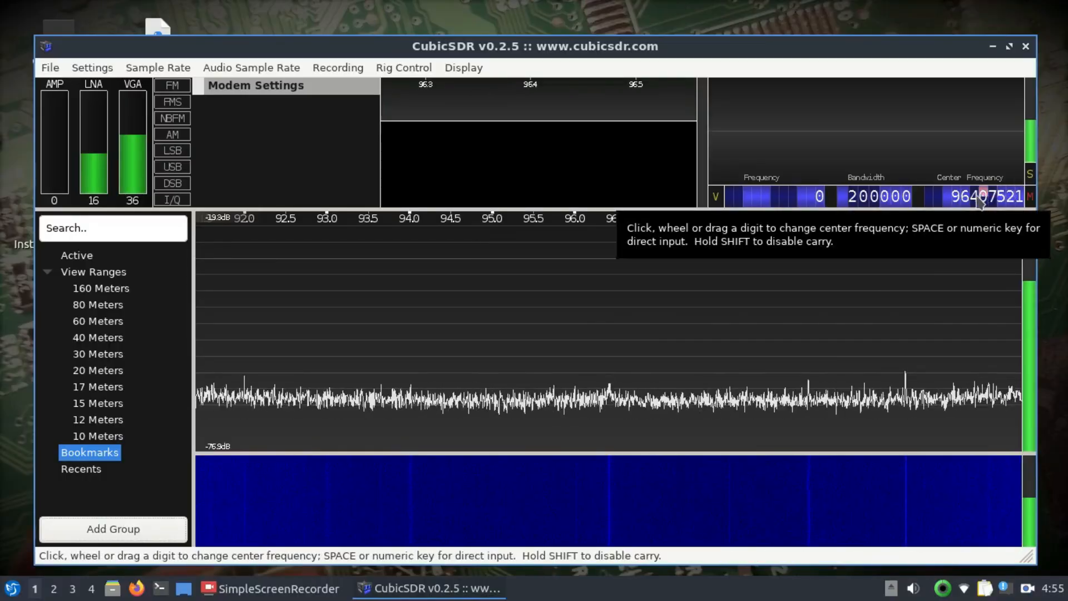
# Scroll the center frequency up from 96.4 MHz through 896.4 to 956.407521 MHz.
pyautogui.scroll(3)
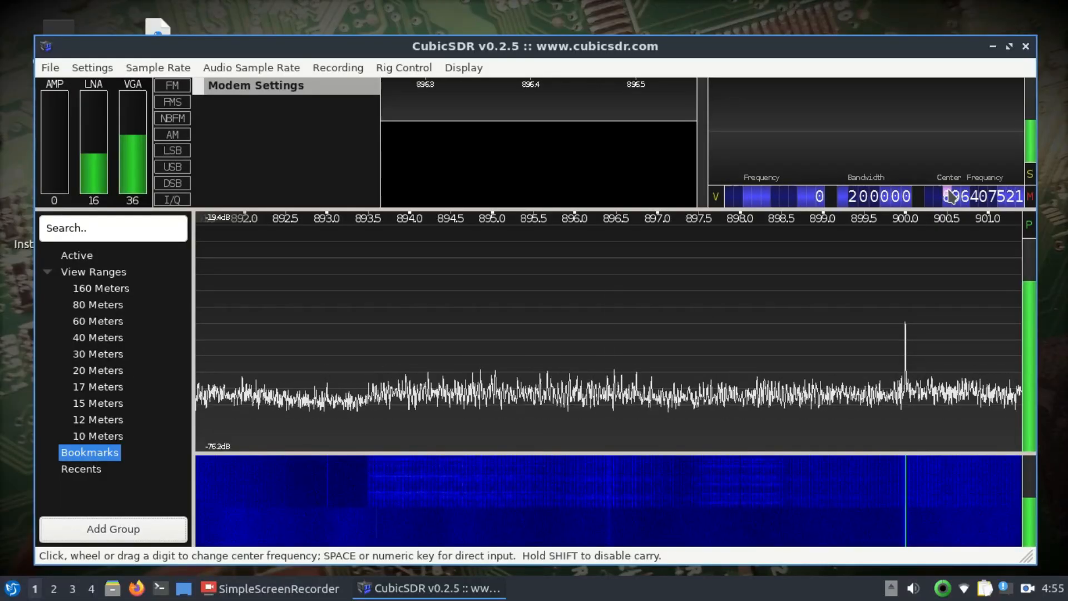
pyautogui.scroll(3)
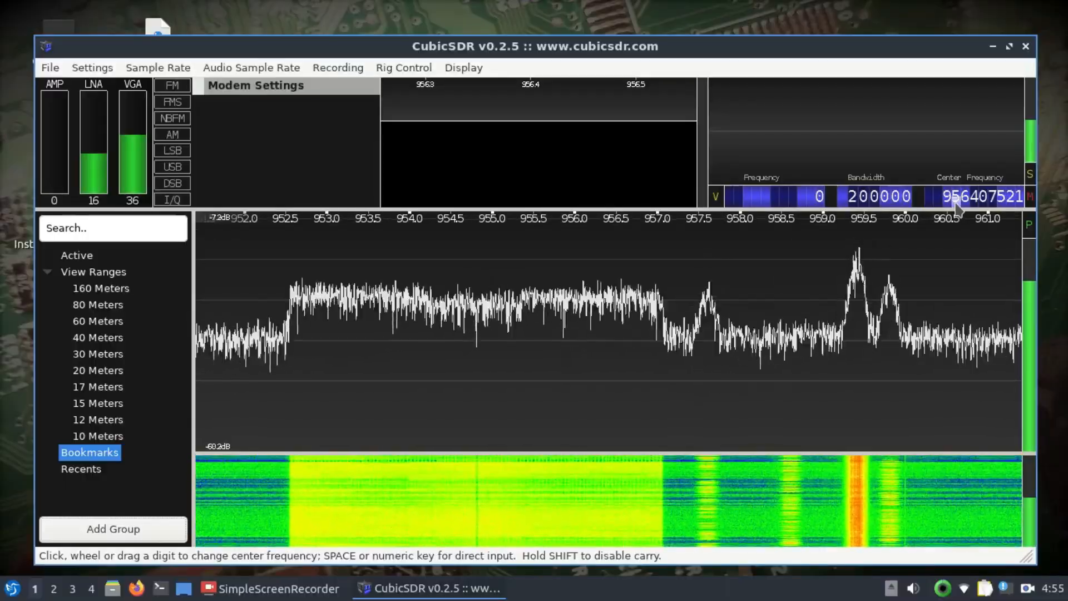
pyautogui.moveTo(821, 92)
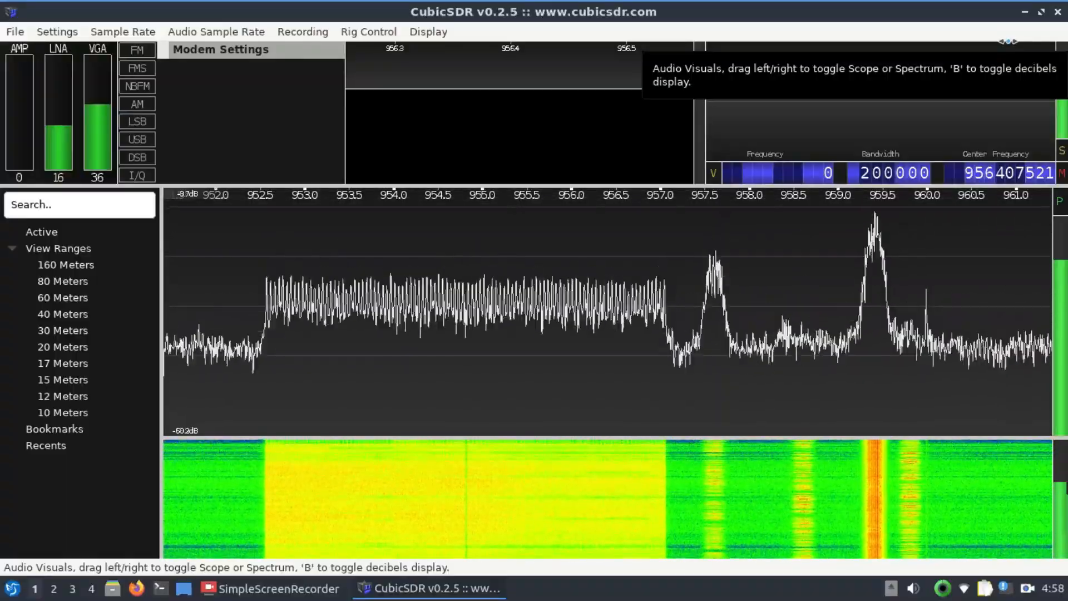
pyautogui.moveTo(879, 340)
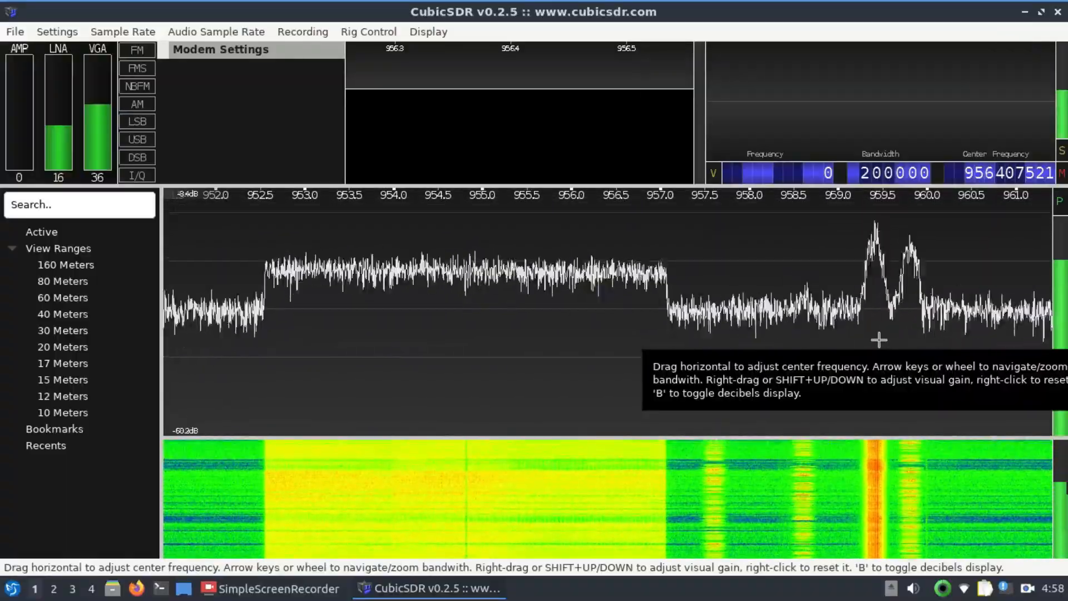